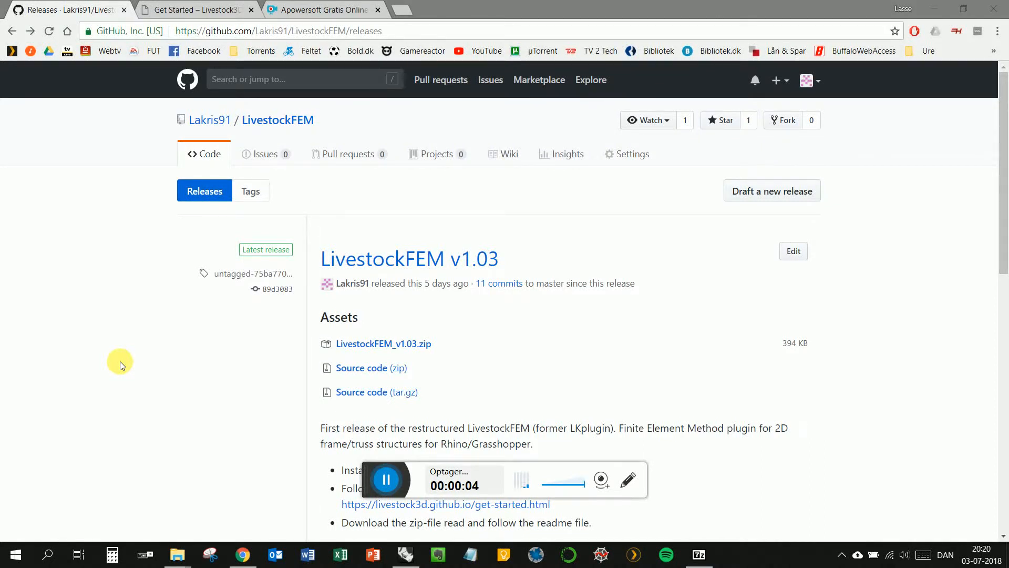
mouse_move(164, 310)
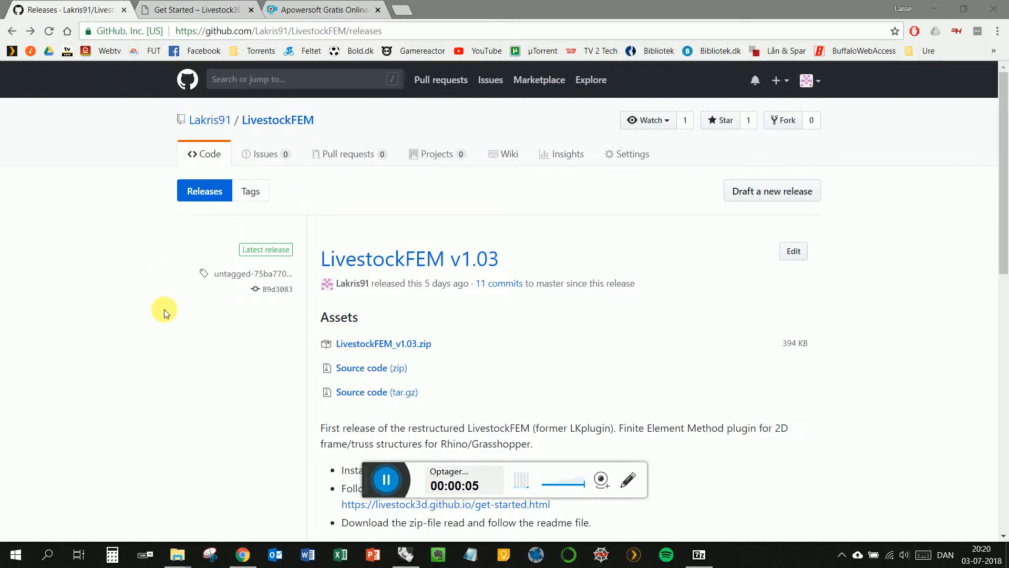
mouse_move(426, 277)
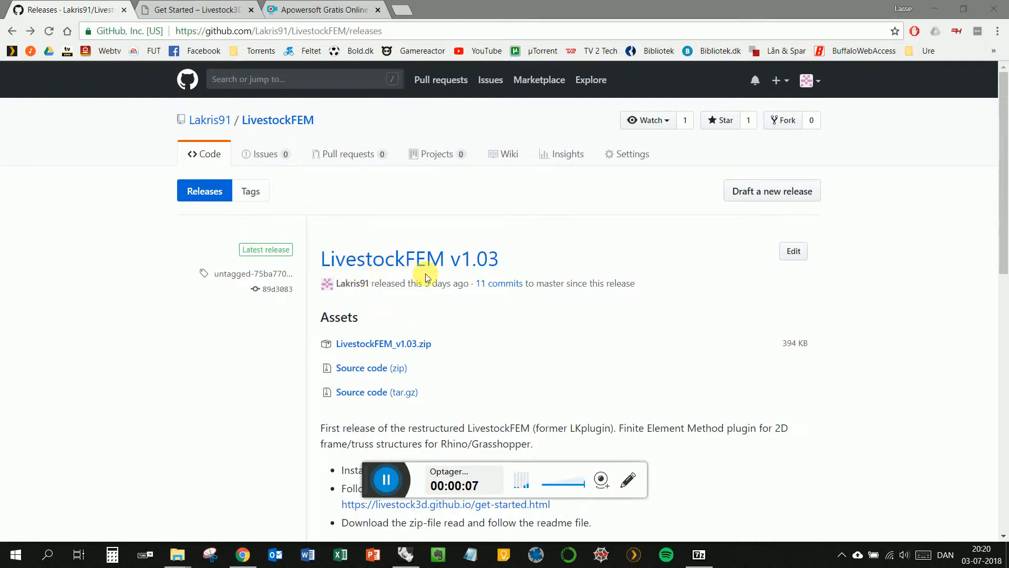
mouse_move(439, 283)
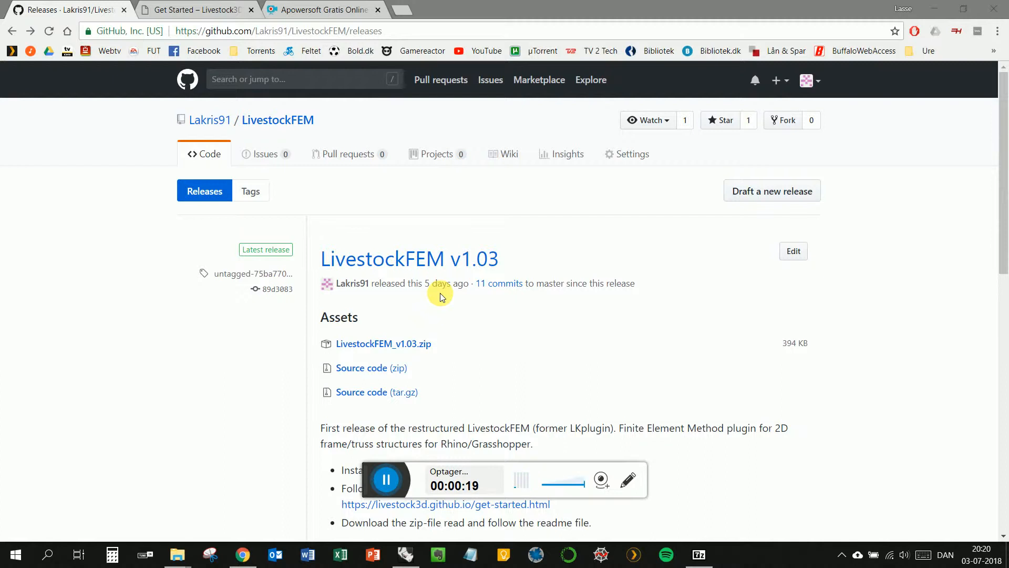
mouse_move(457, 259)
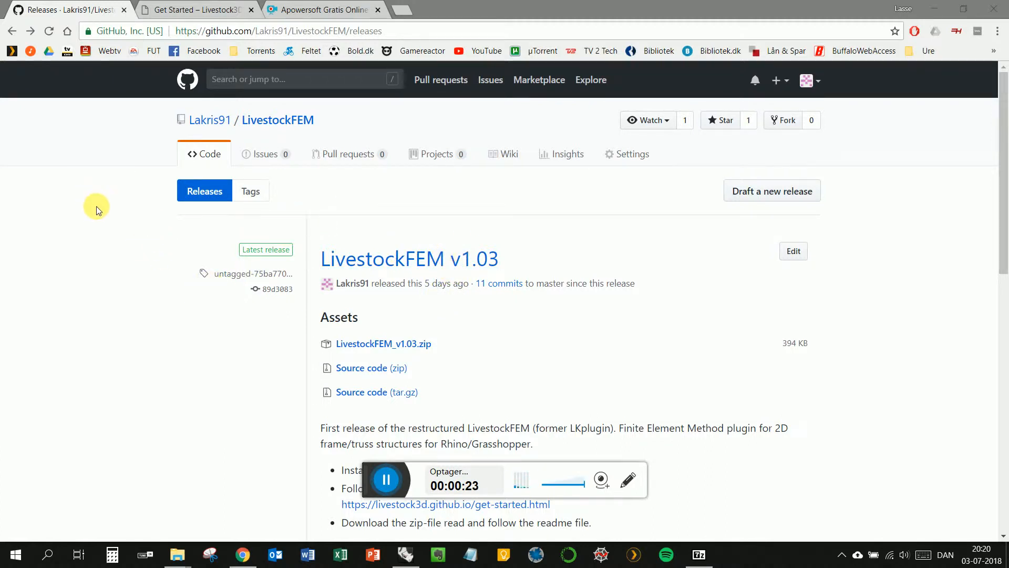
mouse_move(182, 109)
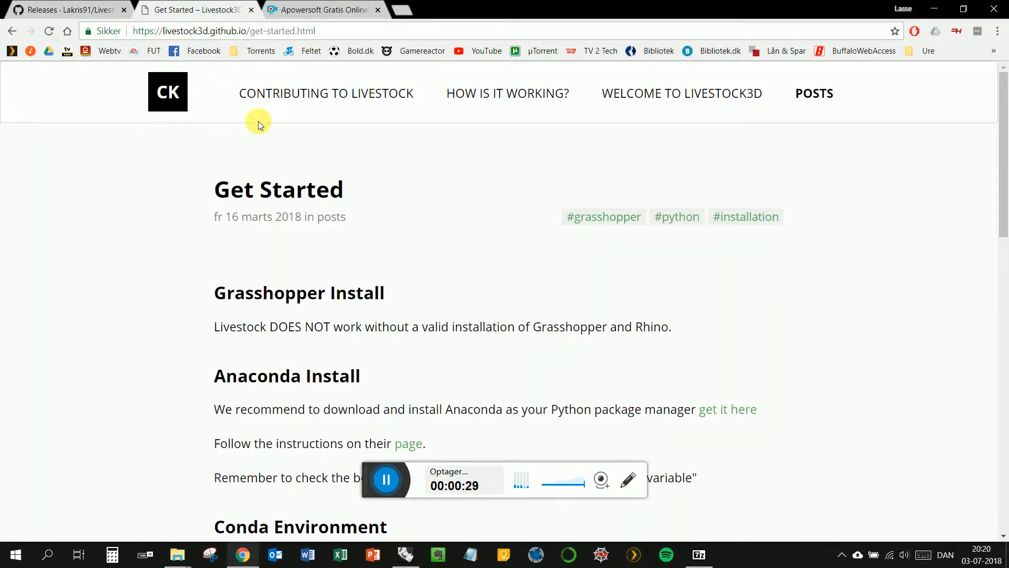
mouse_move(340, 46)
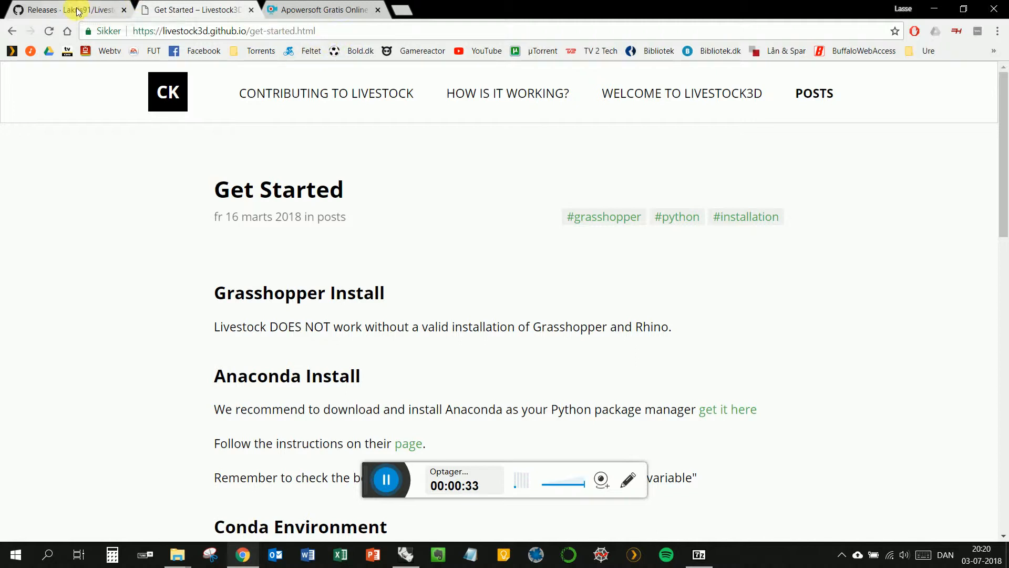
click(64, 10)
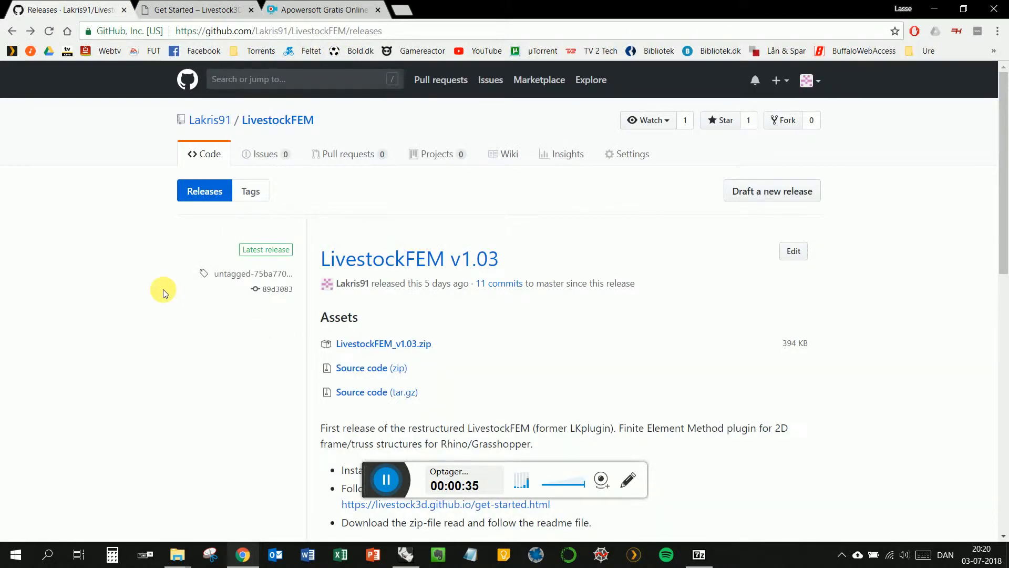
mouse_move(477, 154)
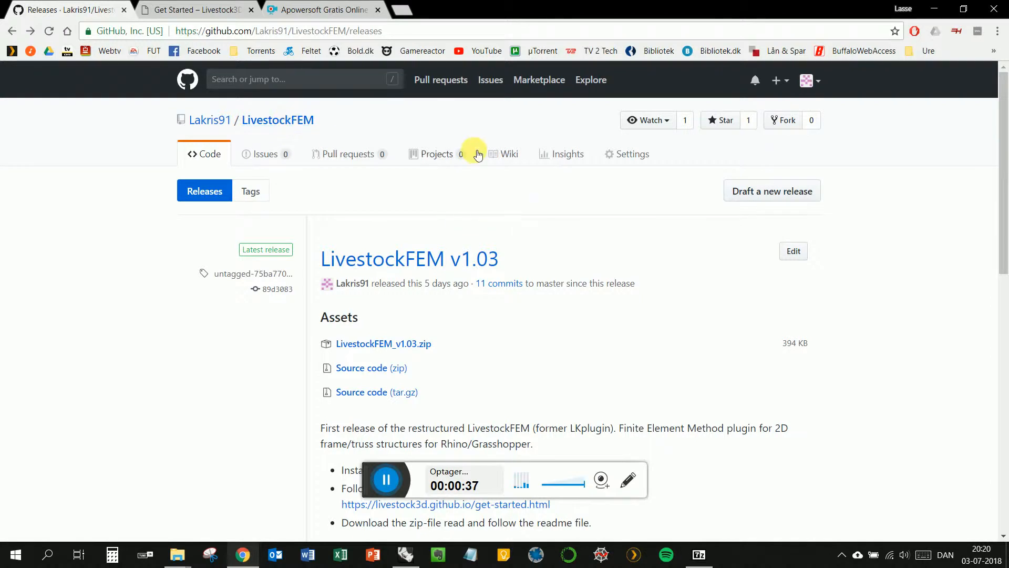
mouse_move(278, 120)
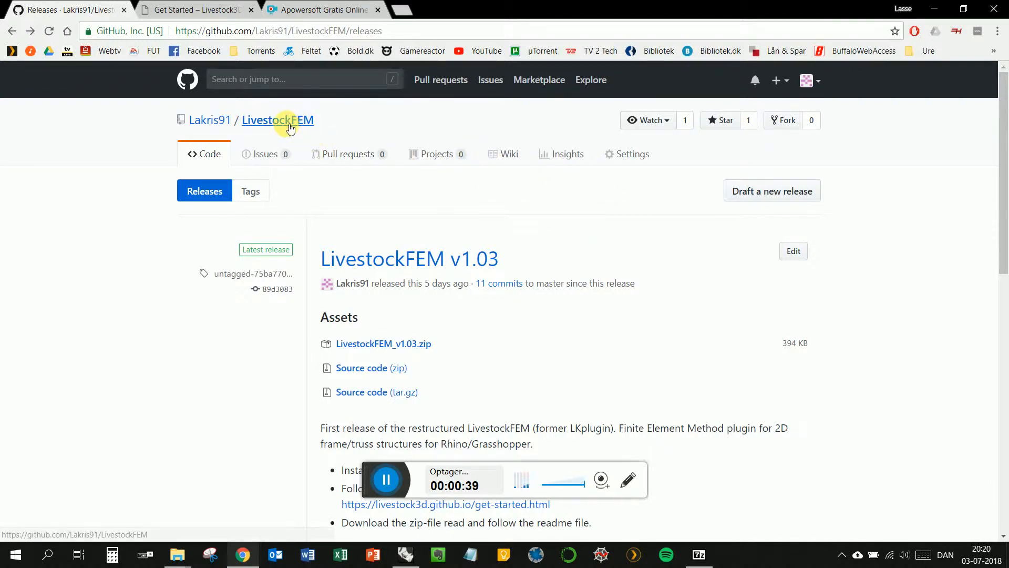
click(277, 119)
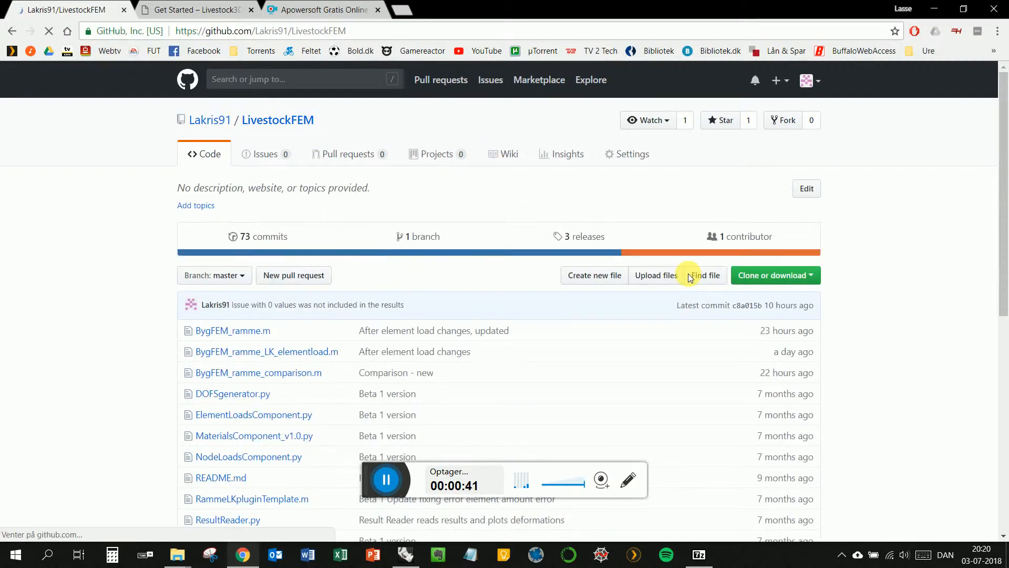
scroll(down, 3)
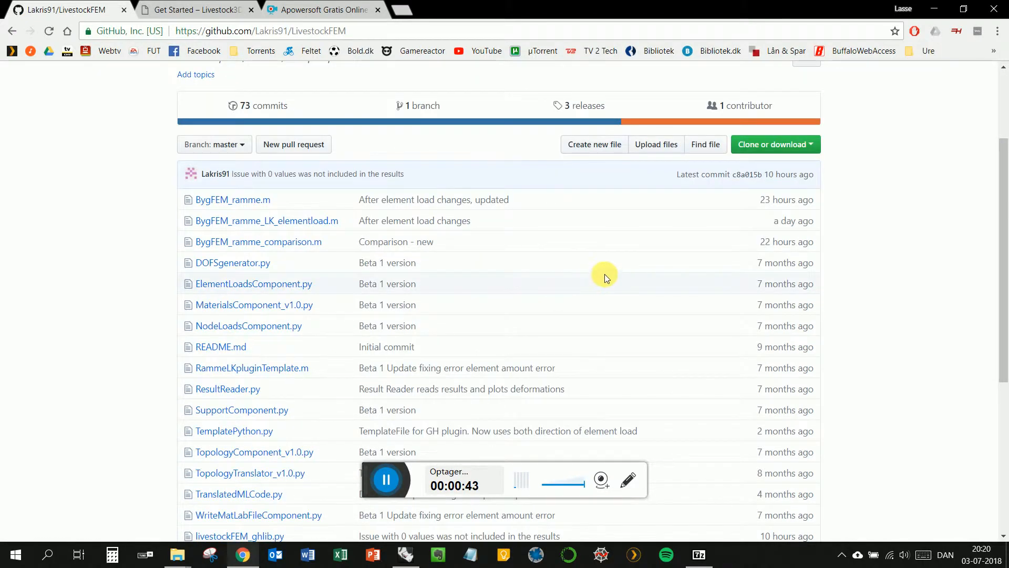
click(583, 106)
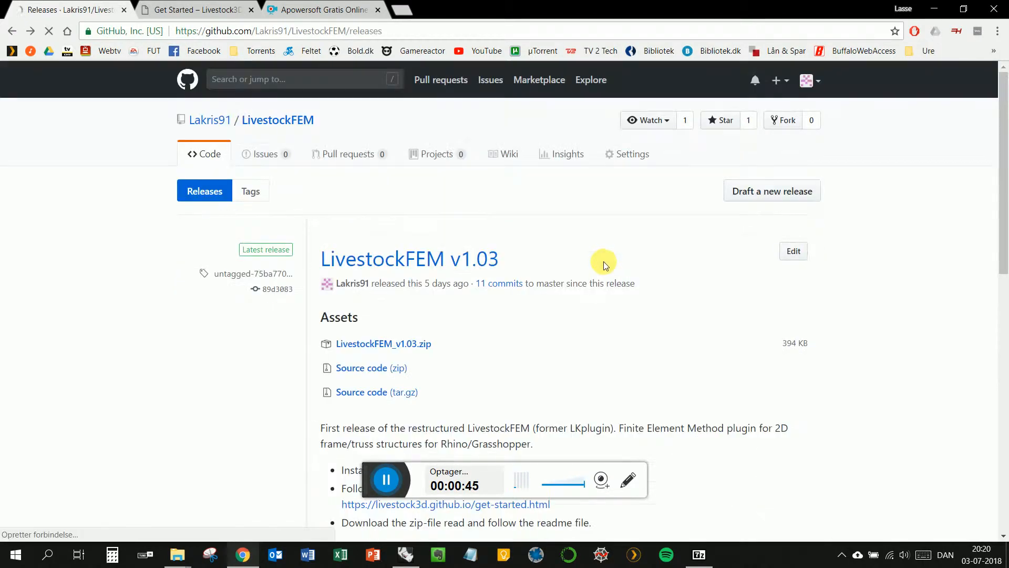
mouse_move(384, 343)
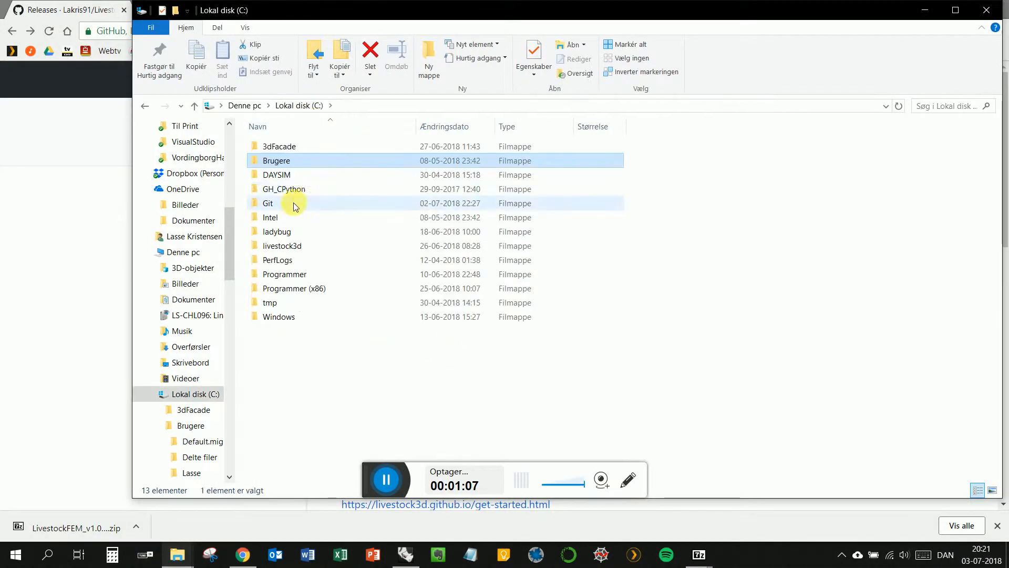
Open the livestock3d folder on drive C to reach its data folder
double_click(282, 246)
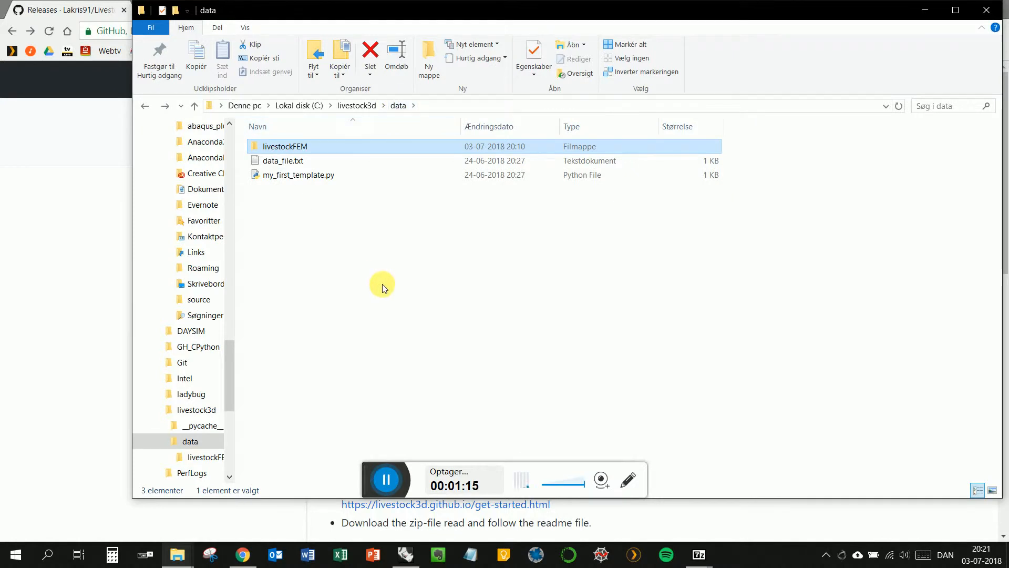
mouse_move(387, 295)
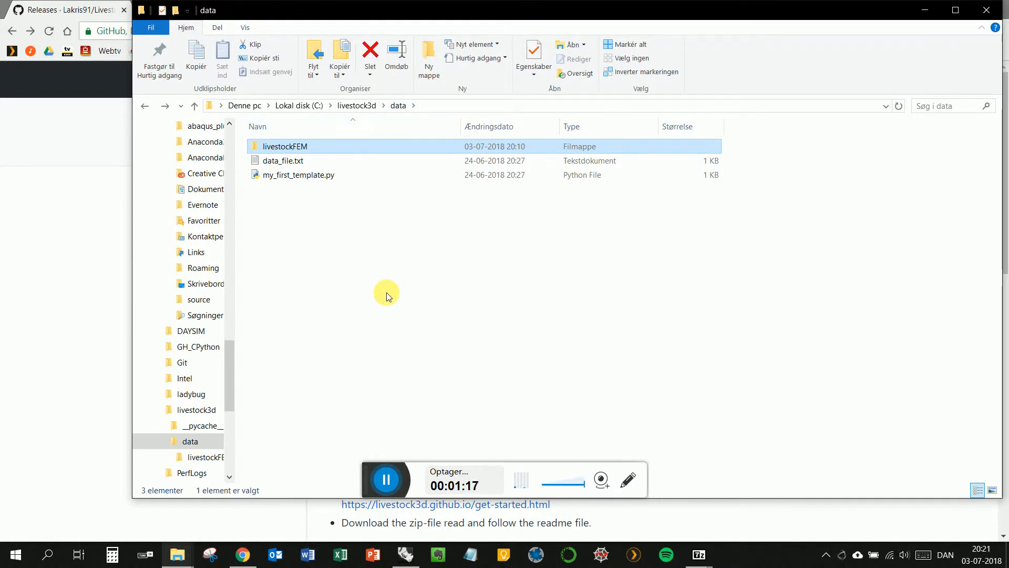
mouse_move(389, 269)
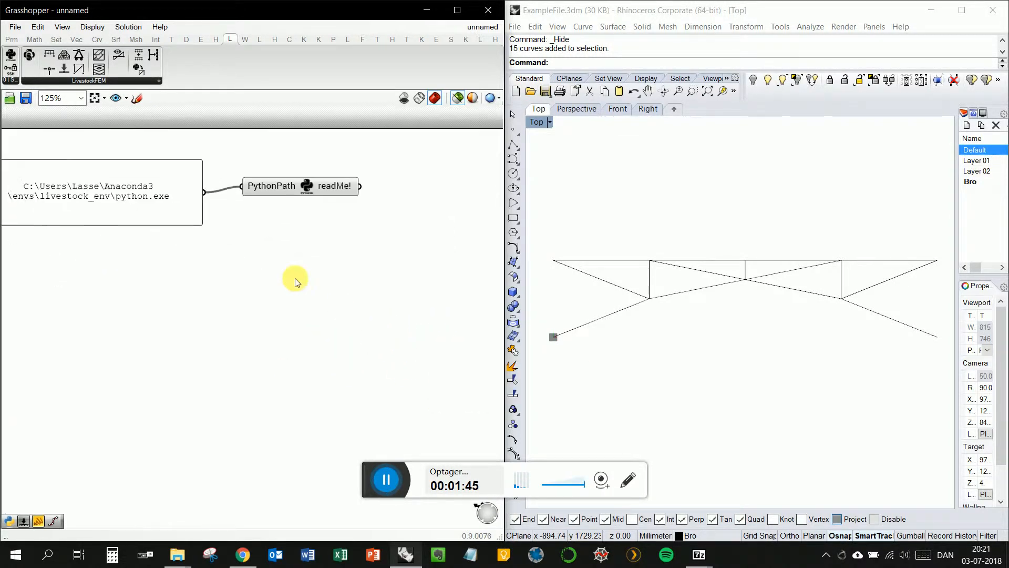
Zoom out the Grasshopper canvas to make room below the PythonPath panel
scroll(down, 3)
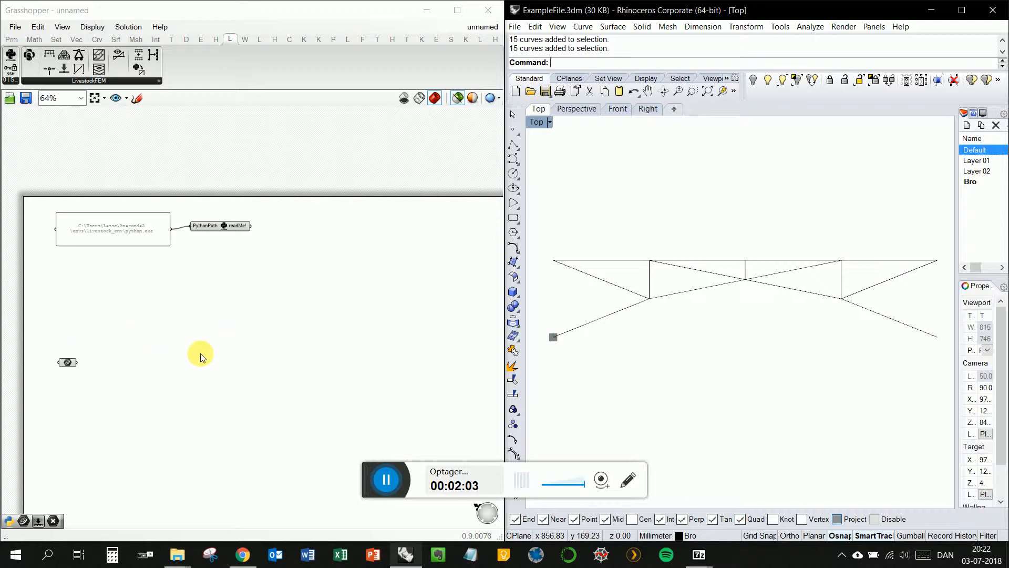
mouse_move(205, 335)
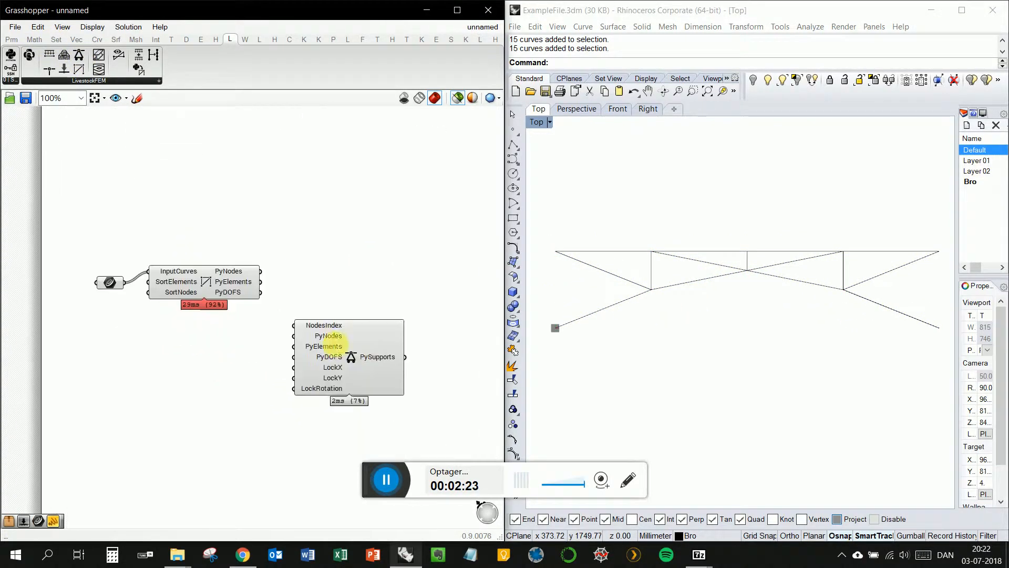
mouse_move(333, 378)
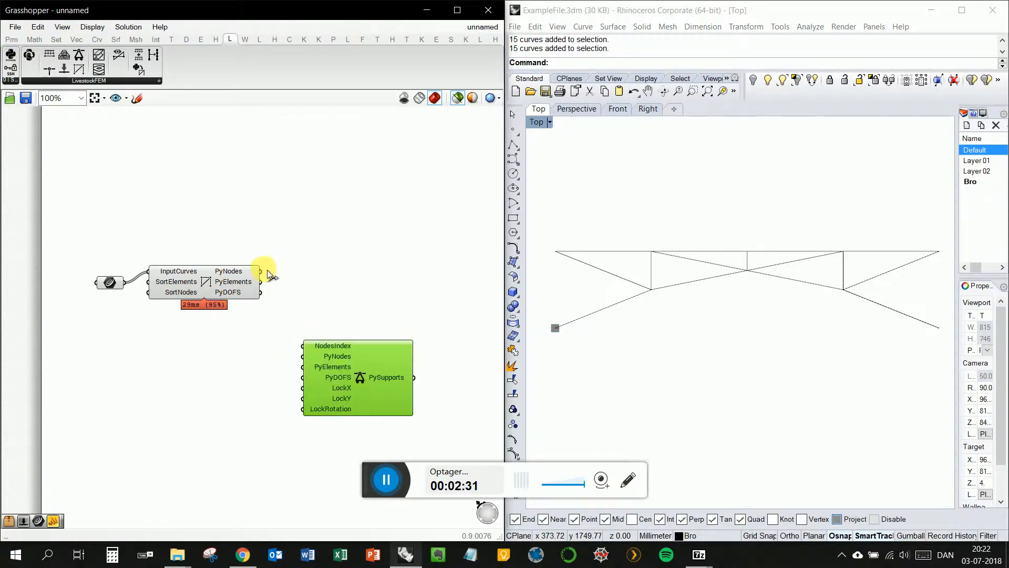
Wire the Topology component's nodes output into the Supports component
drag(261, 270, 302, 356)
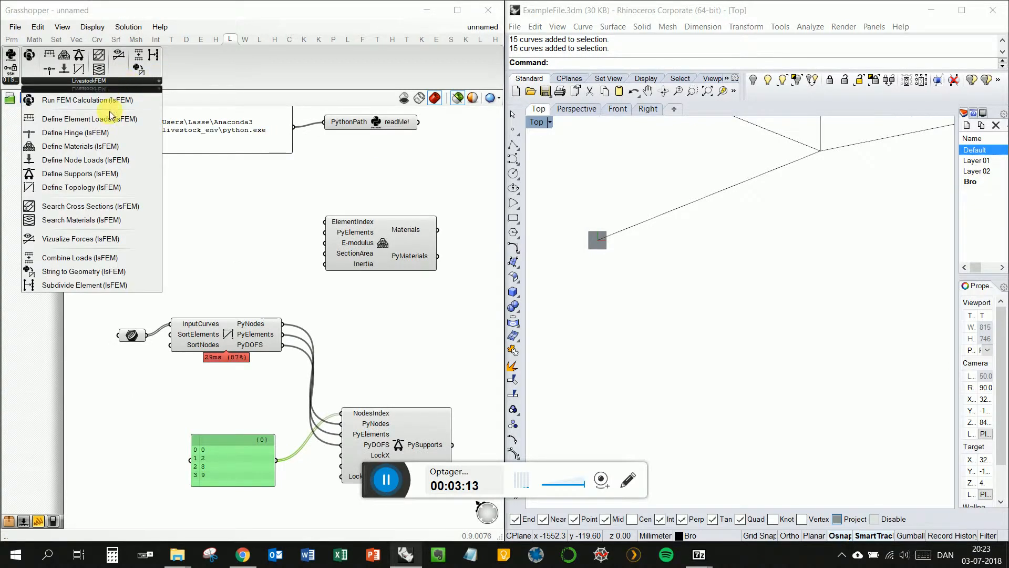
mouse_move(74, 132)
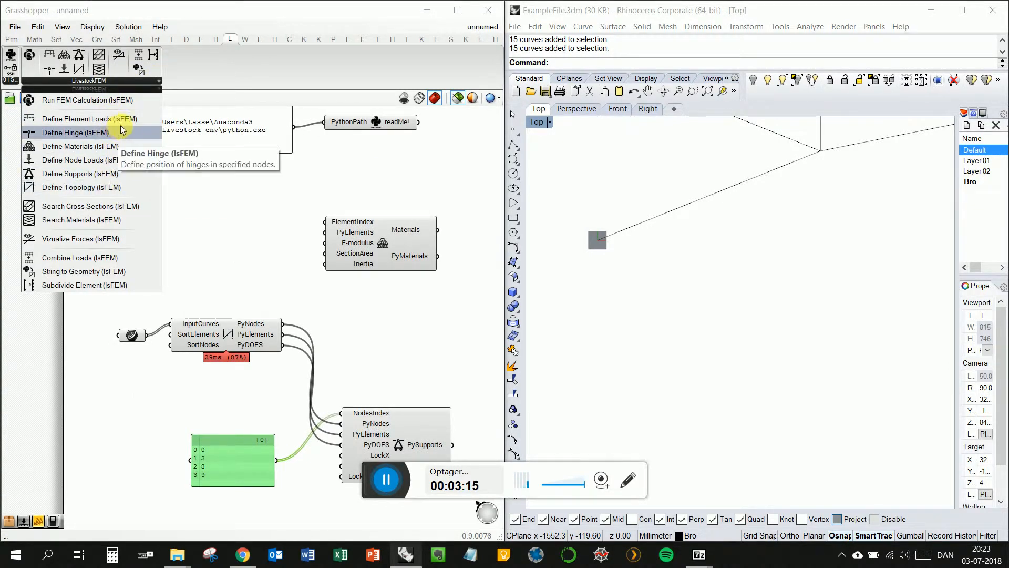
mouse_move(126, 105)
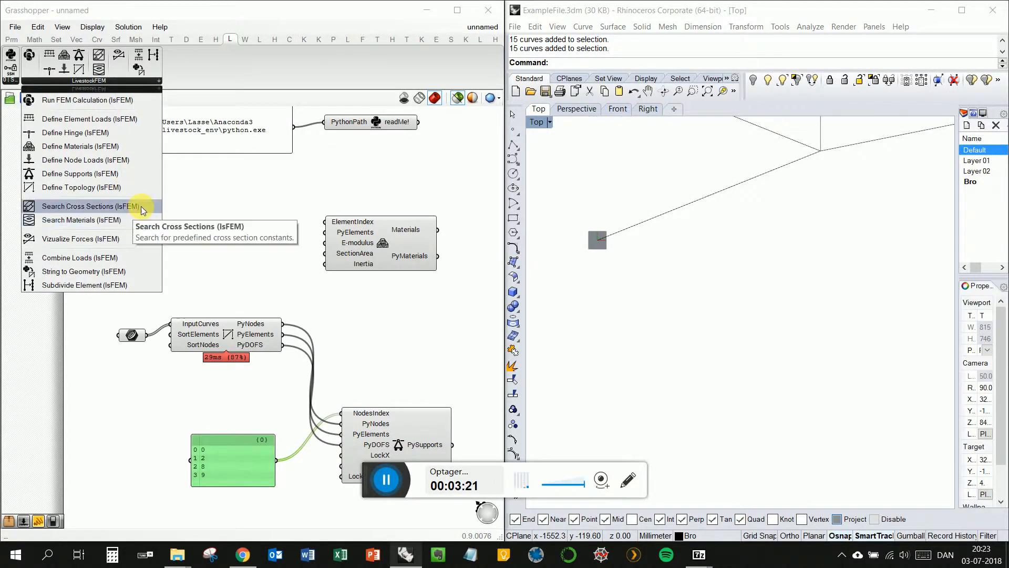
mouse_move(128, 229)
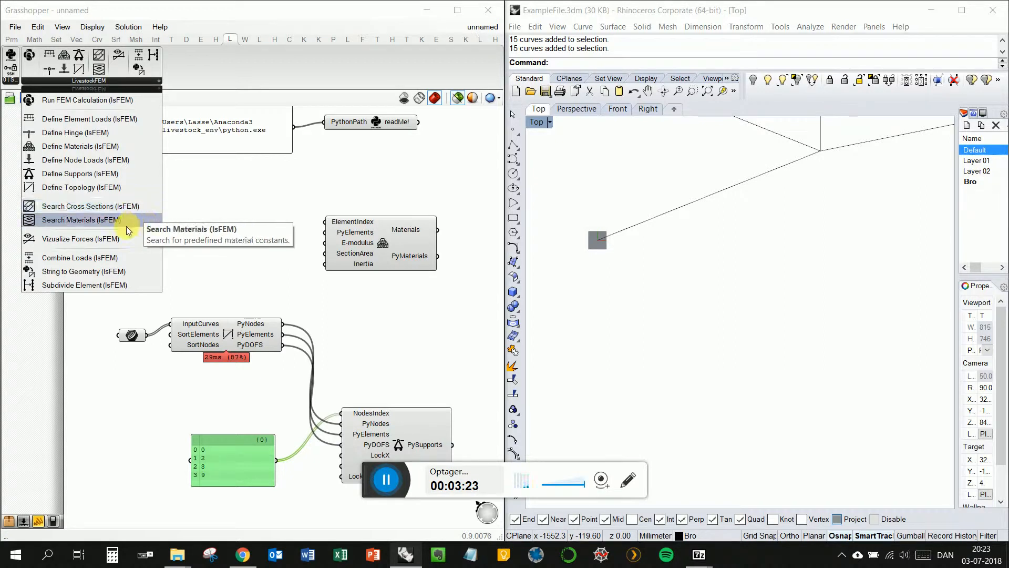
mouse_move(81, 238)
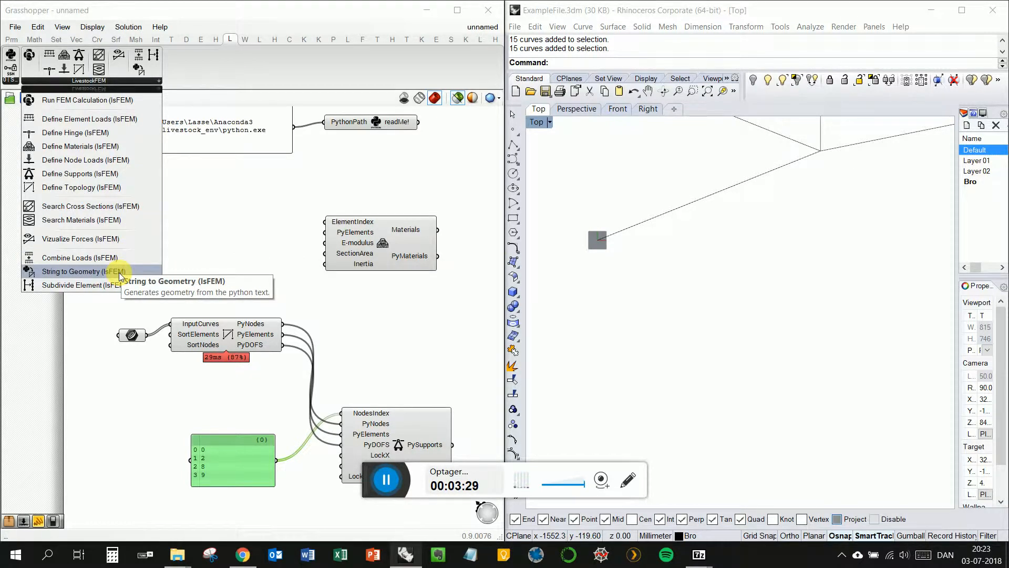
mouse_move(182, 295)
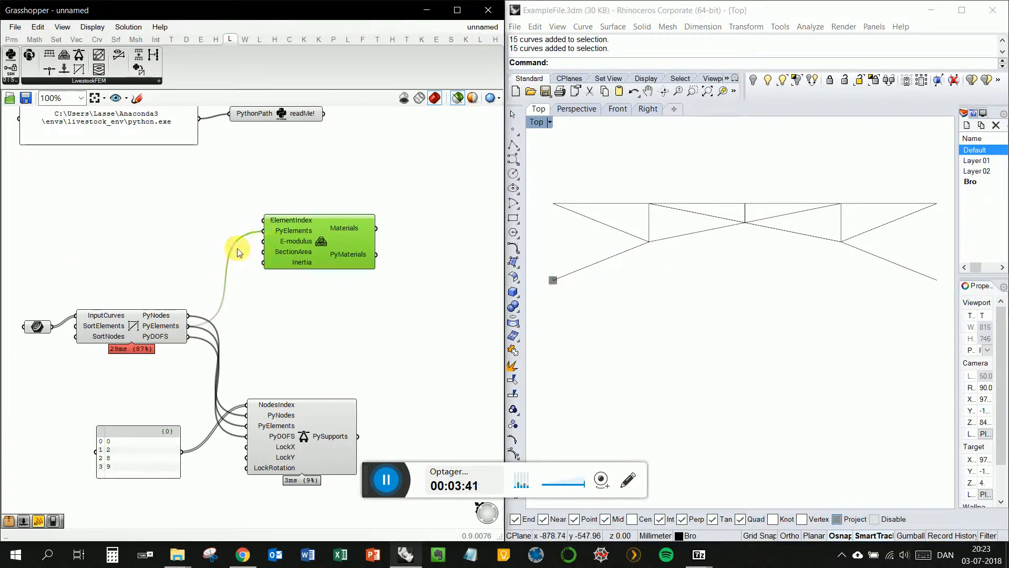
mouse_move(296, 242)
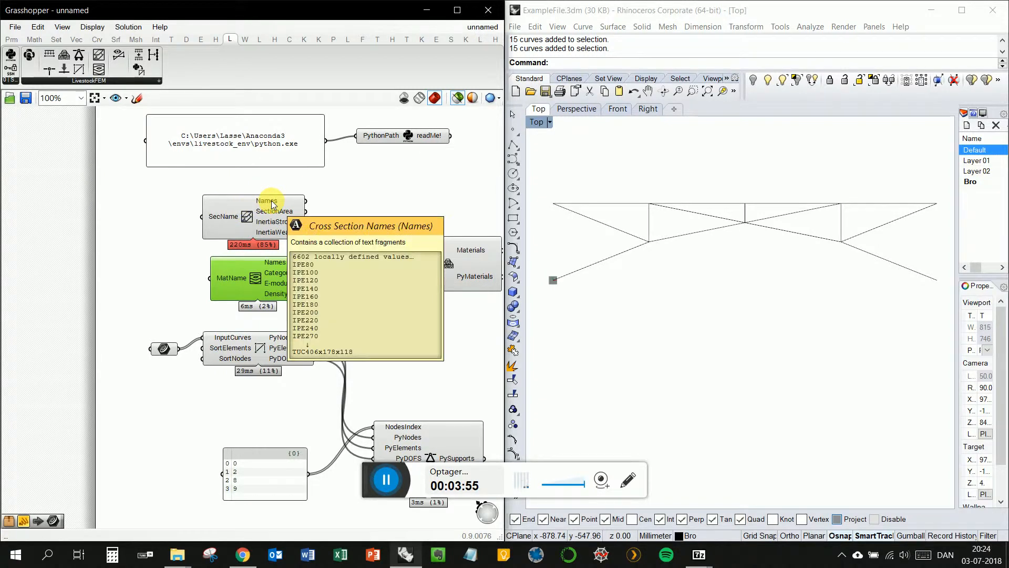
mouse_move(275, 263)
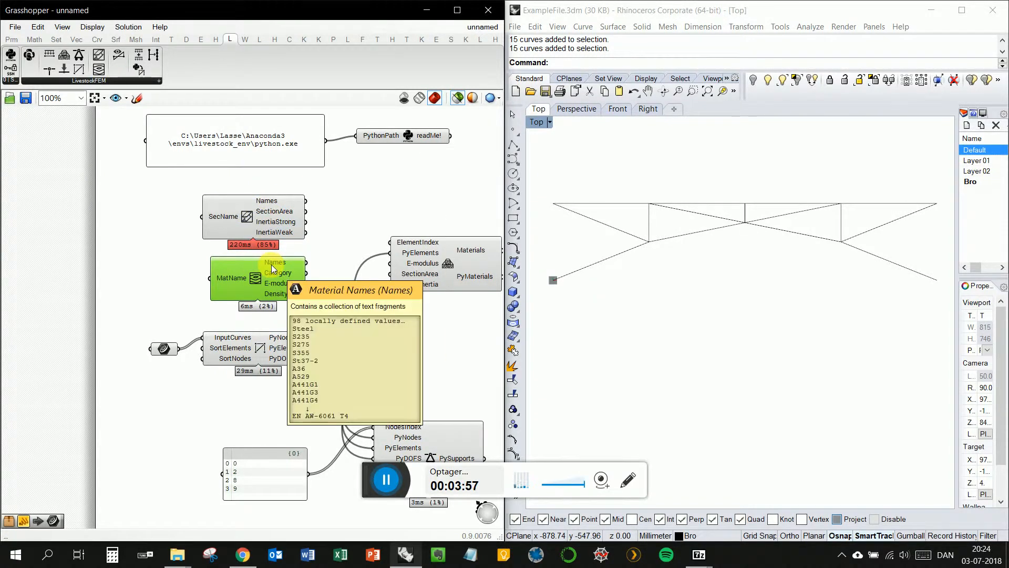
mouse_move(230, 250)
text(//)
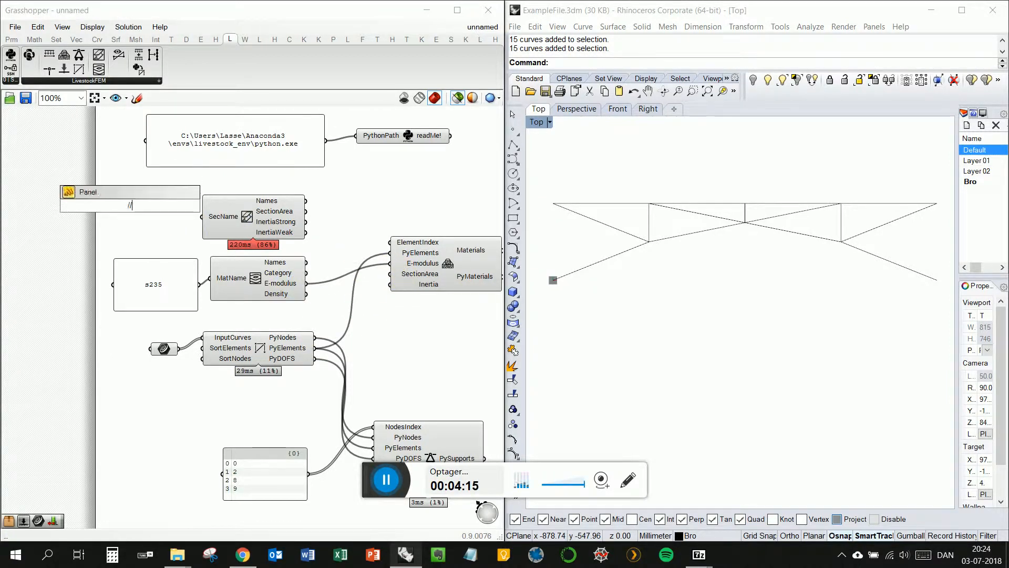
Enter IPE220 in the section-name panel and wire it to the section lookup
text(IPE)
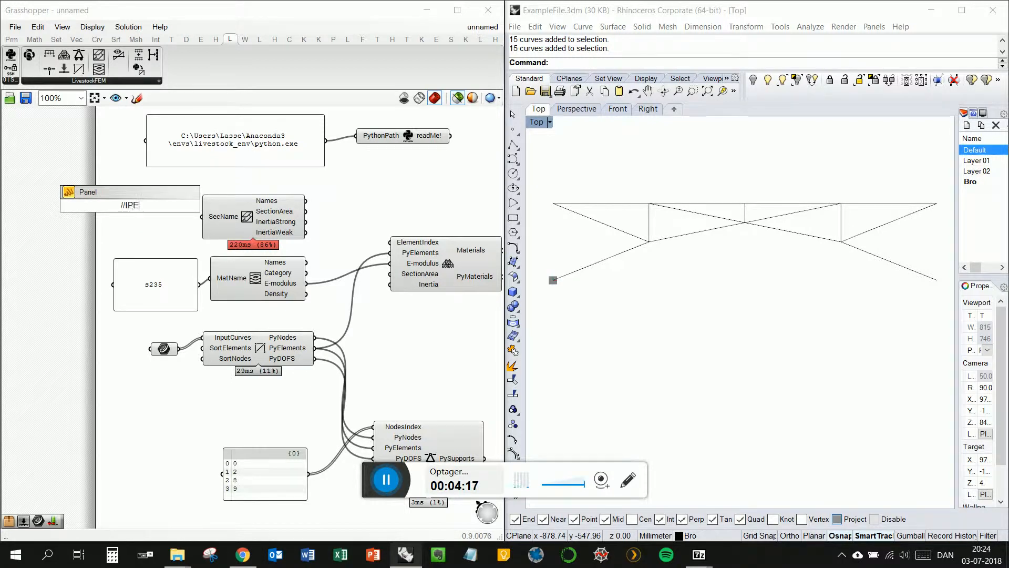
text(220)
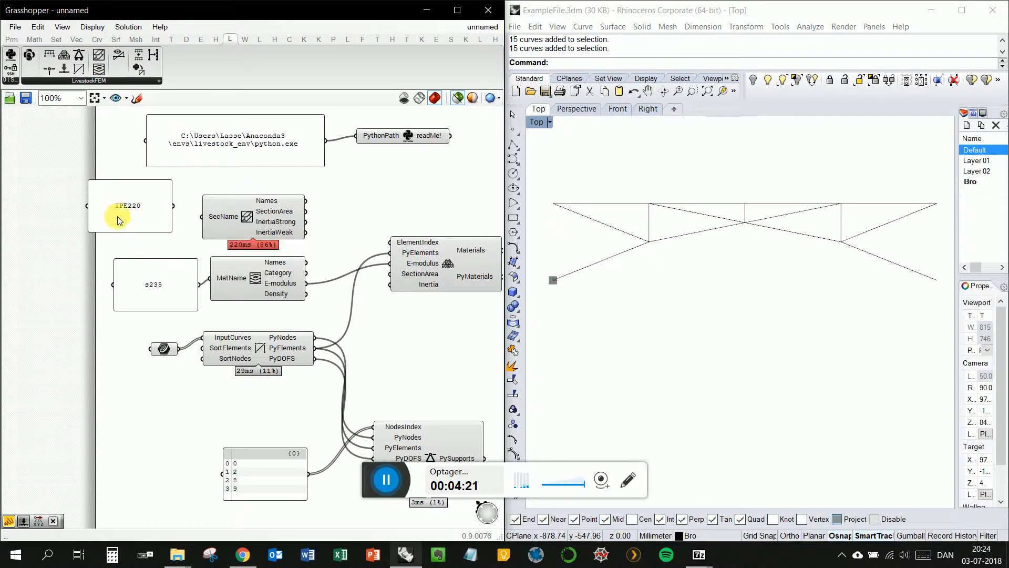
click(129, 195)
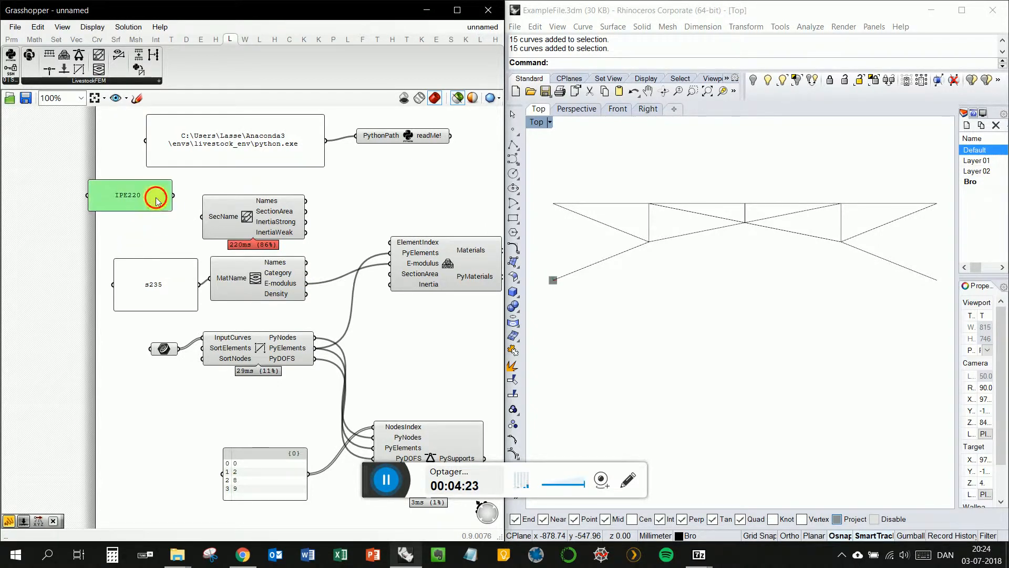
drag(129, 195, 138, 217)
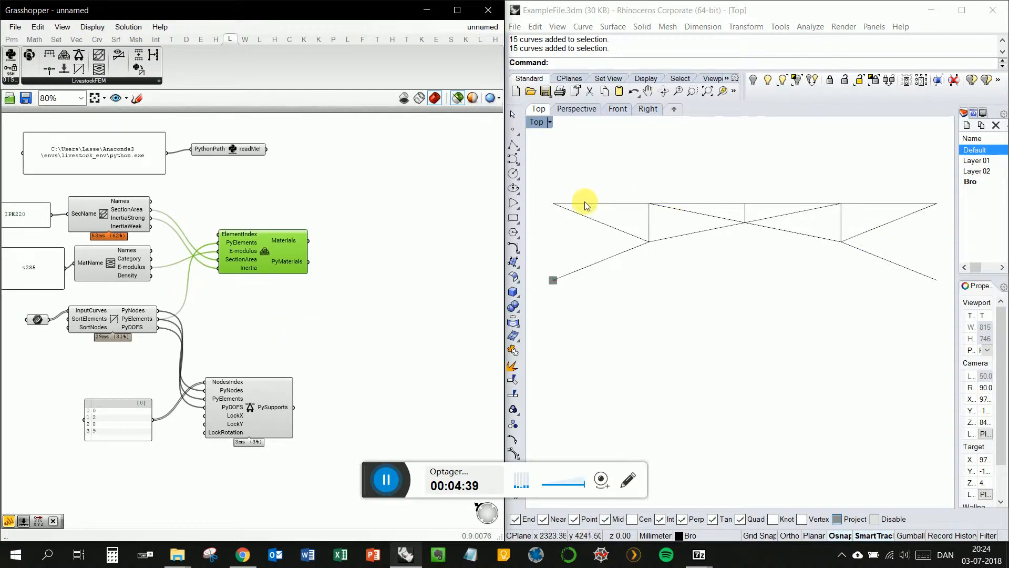
mouse_move(611, 203)
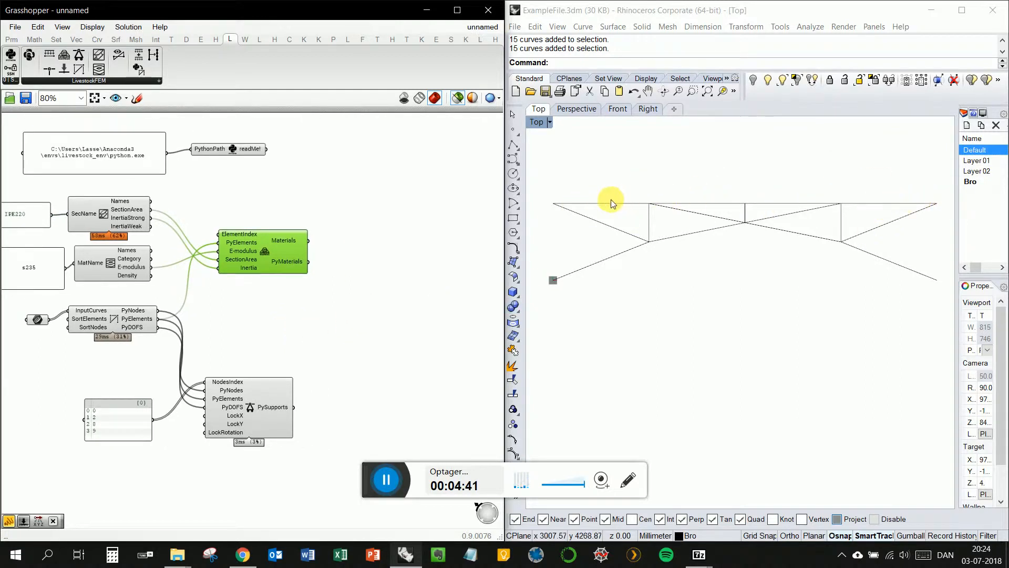
mouse_move(761, 189)
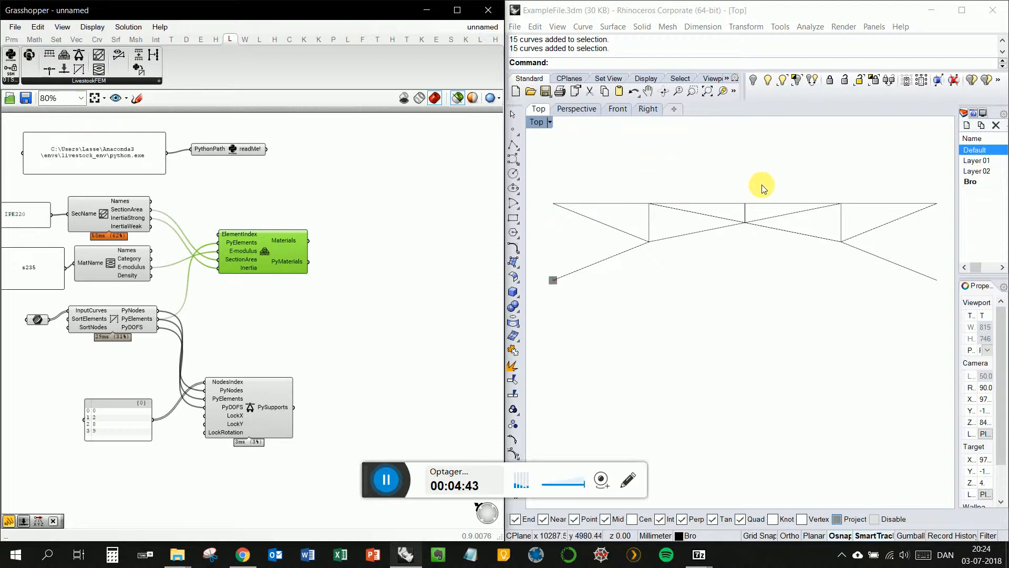
mouse_move(864, 200)
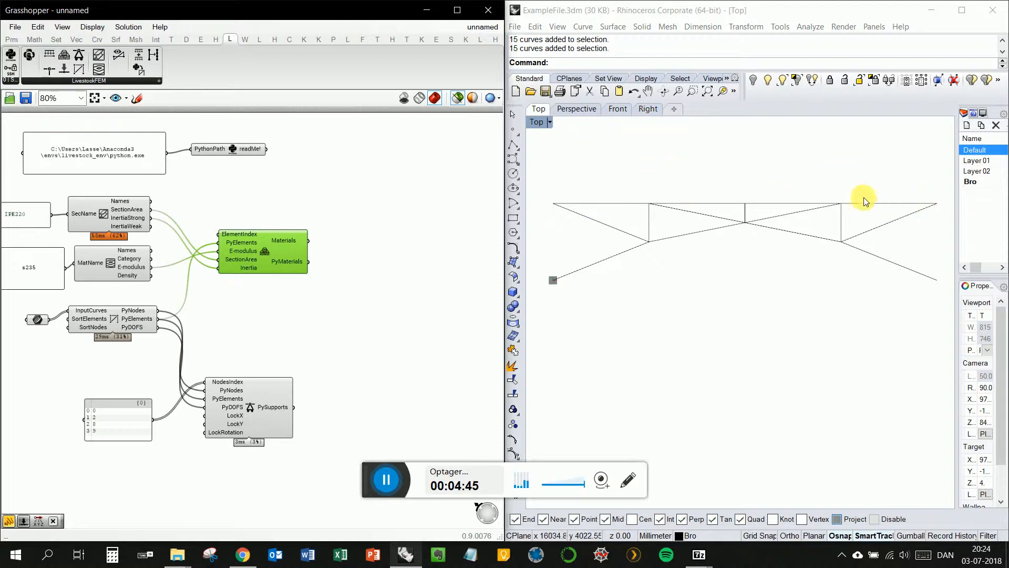
mouse_move(605, 187)
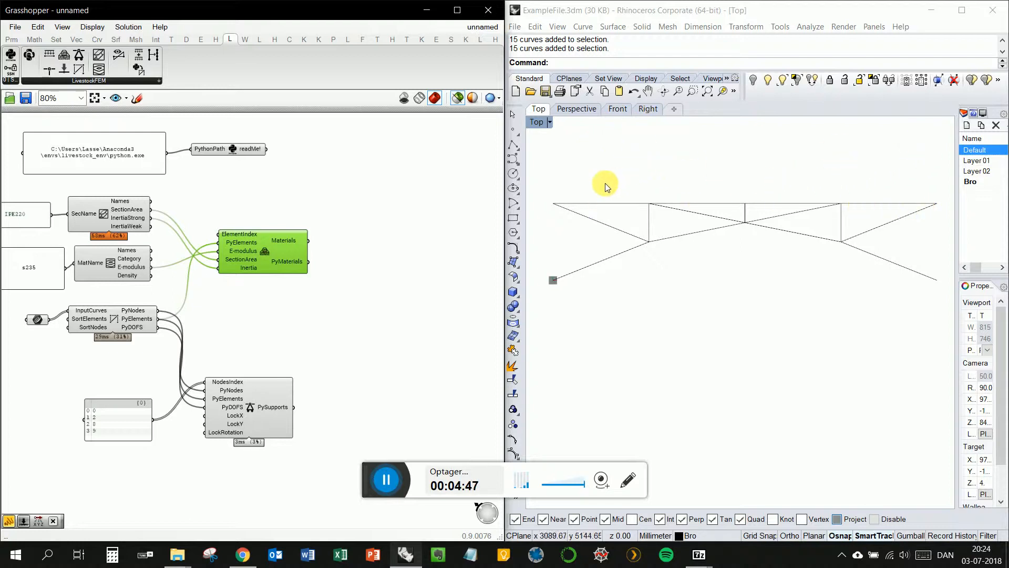
mouse_move(691, 217)
text(//)
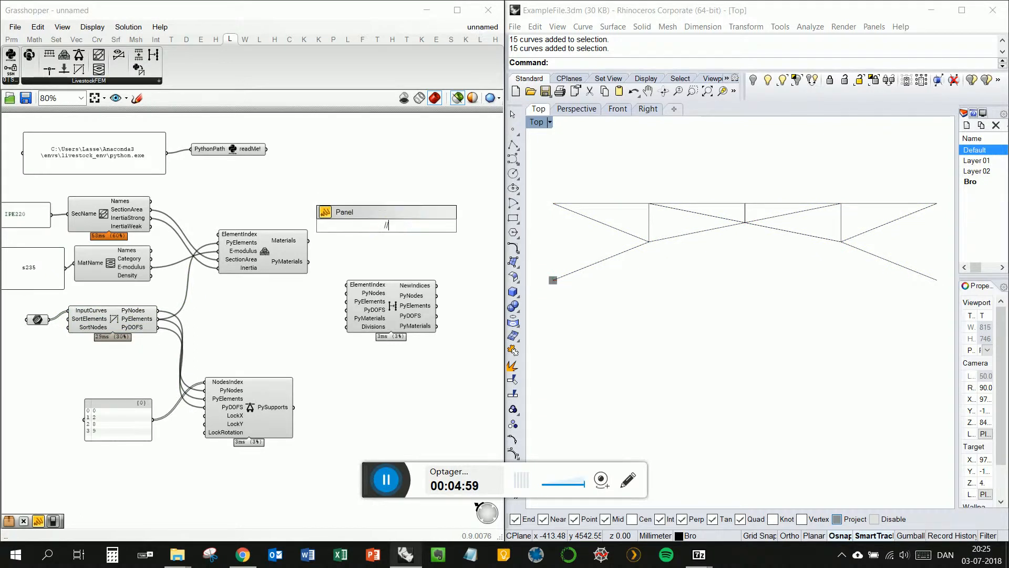
Fill the panel with element indices 2, 6, 10 and 14 and confirm
double_click(387, 218)
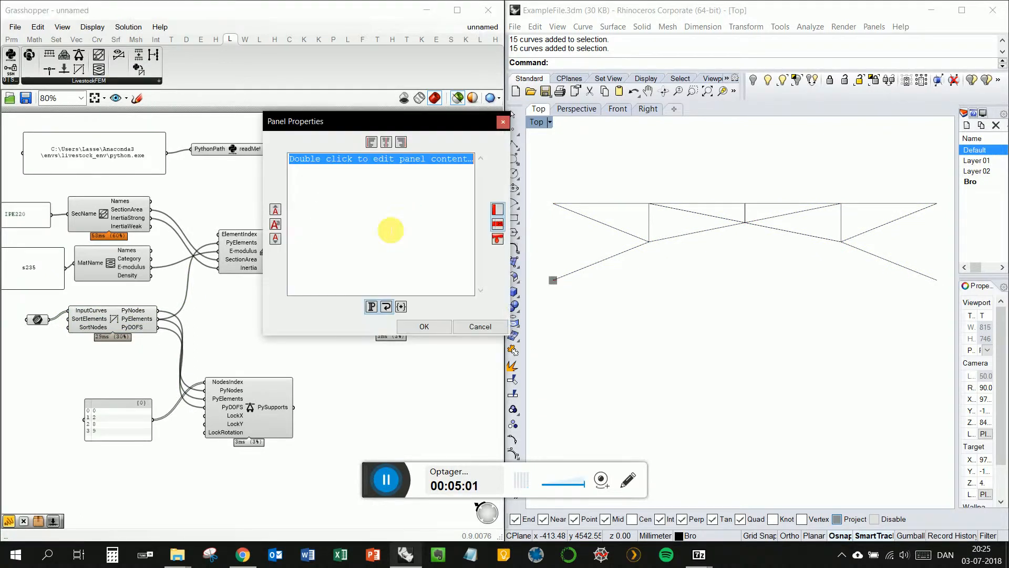
text(2)
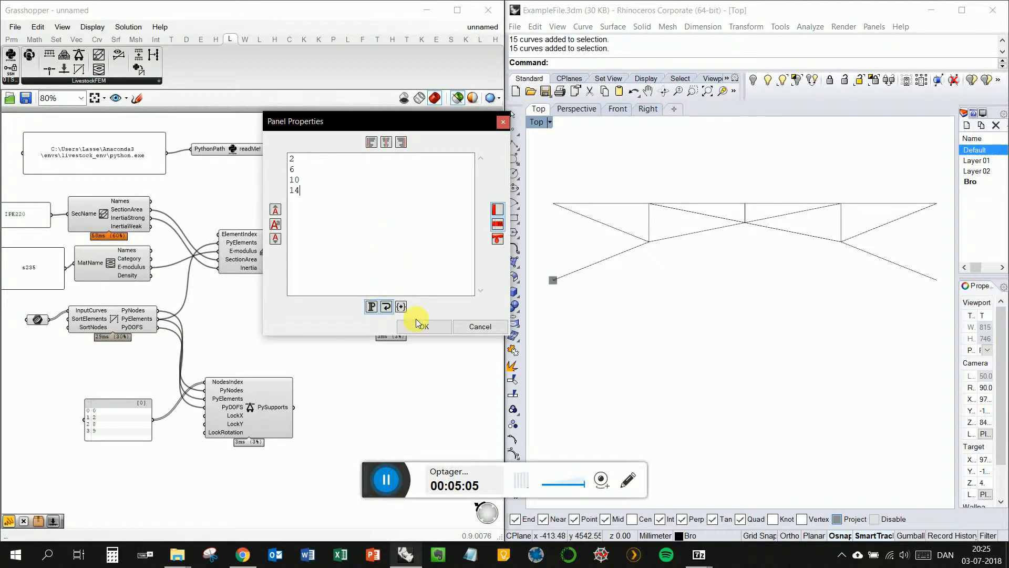
click(422, 326)
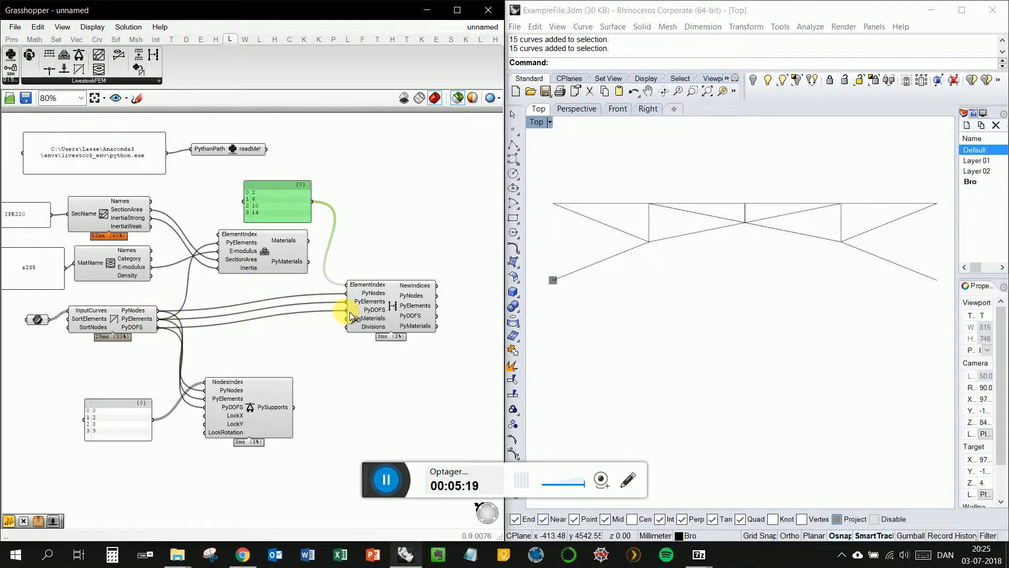
mouse_move(373, 310)
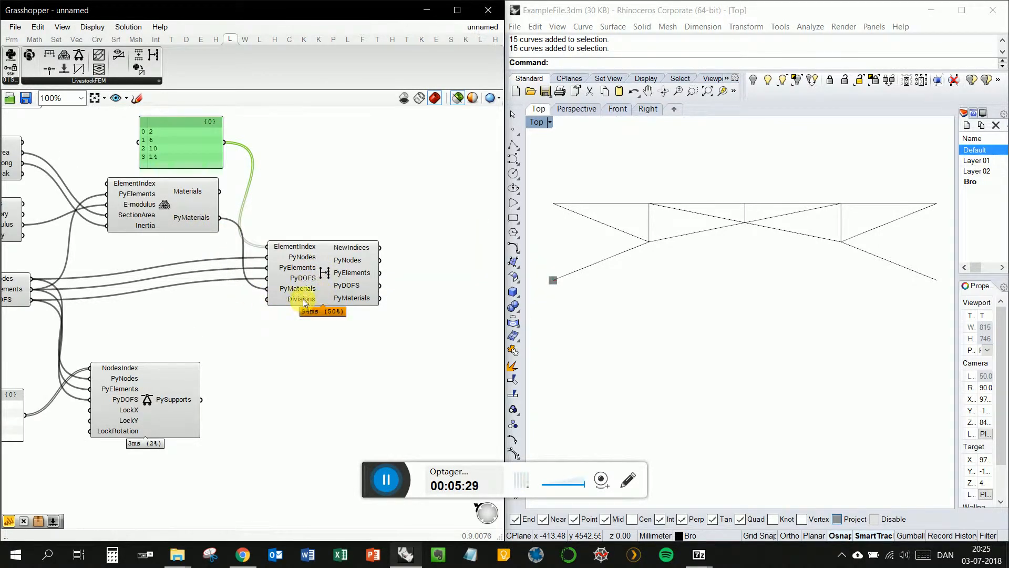
mouse_move(330, 272)
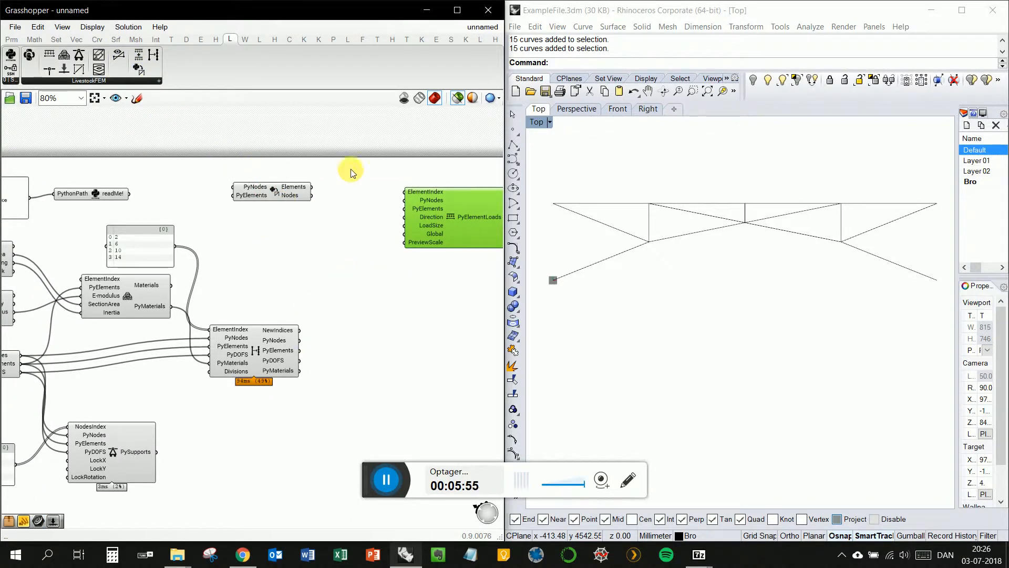
mouse_move(320, 249)
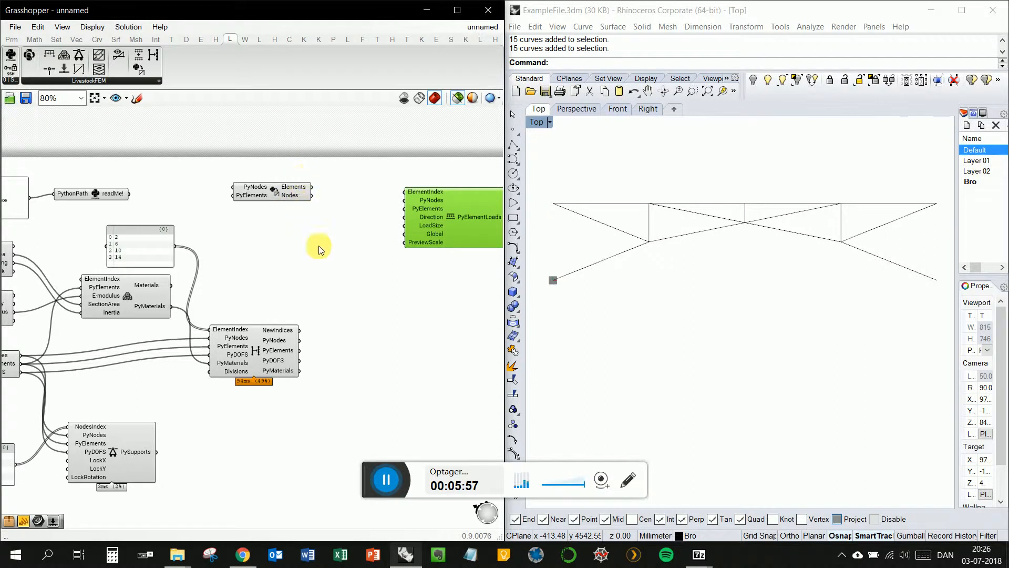
mouse_move(306, 343)
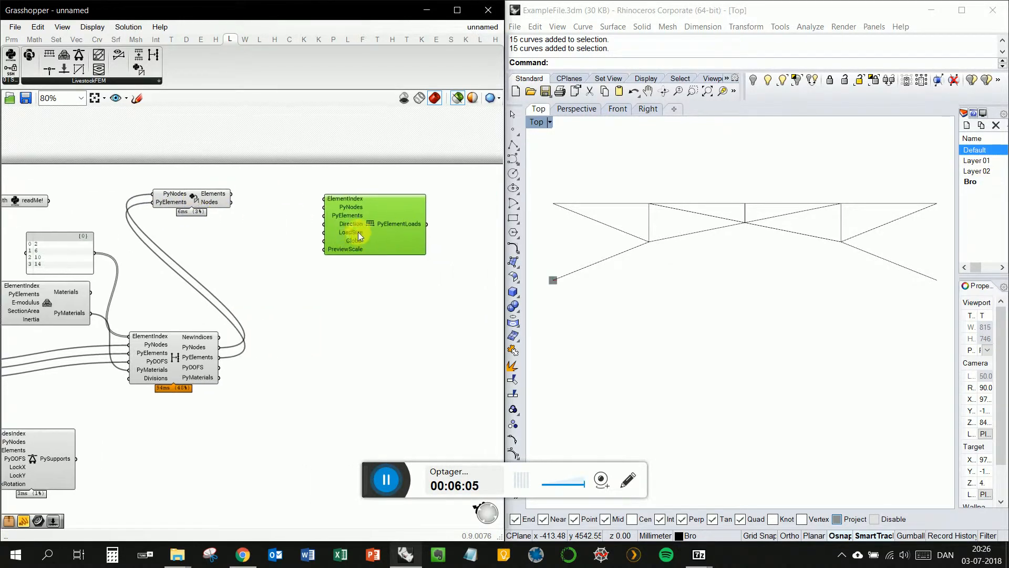
Search the canvas for List Length and add the Series component
double_click(374, 223)
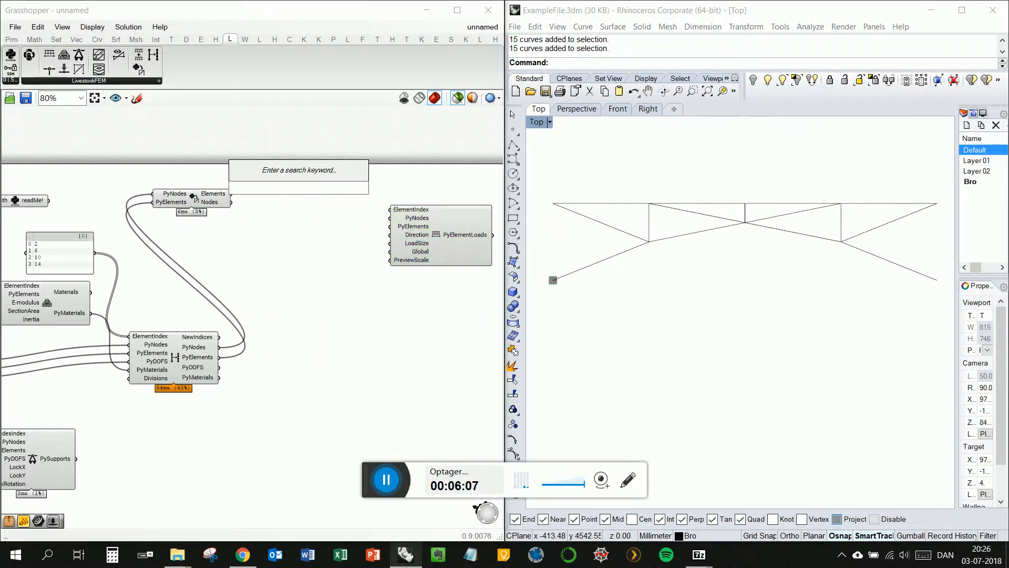
text(list le)
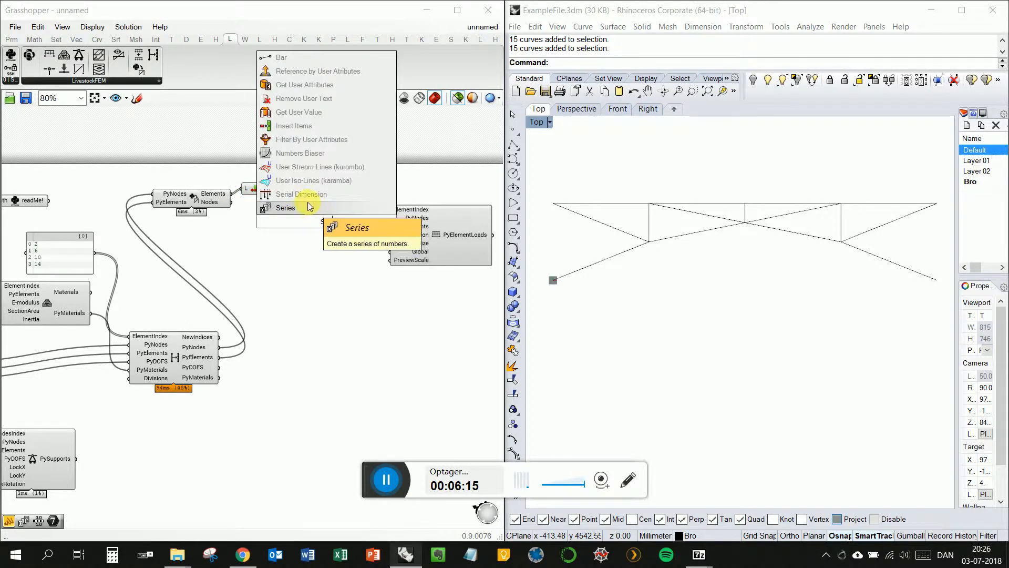
click(285, 207)
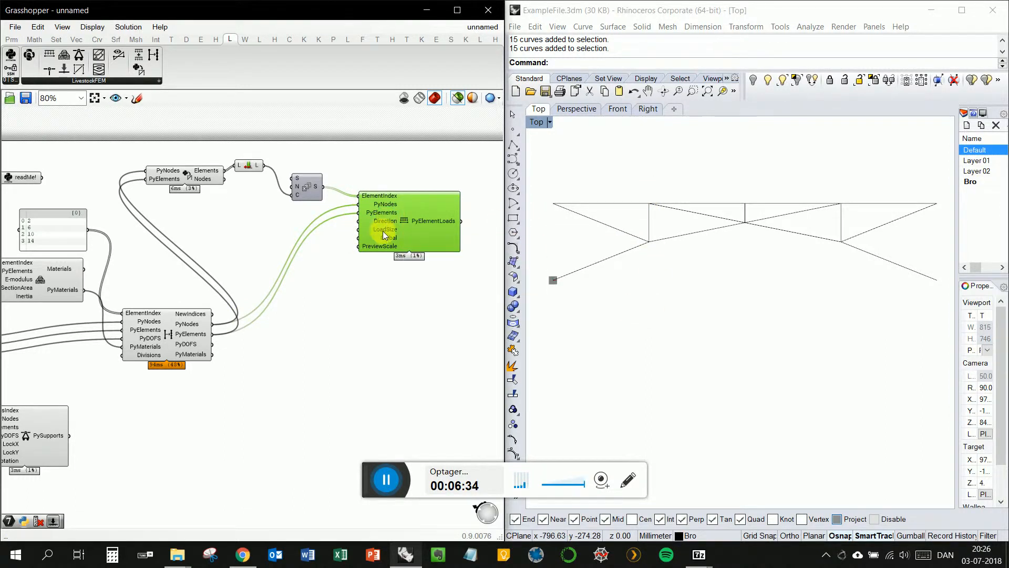
mouse_move(387, 239)
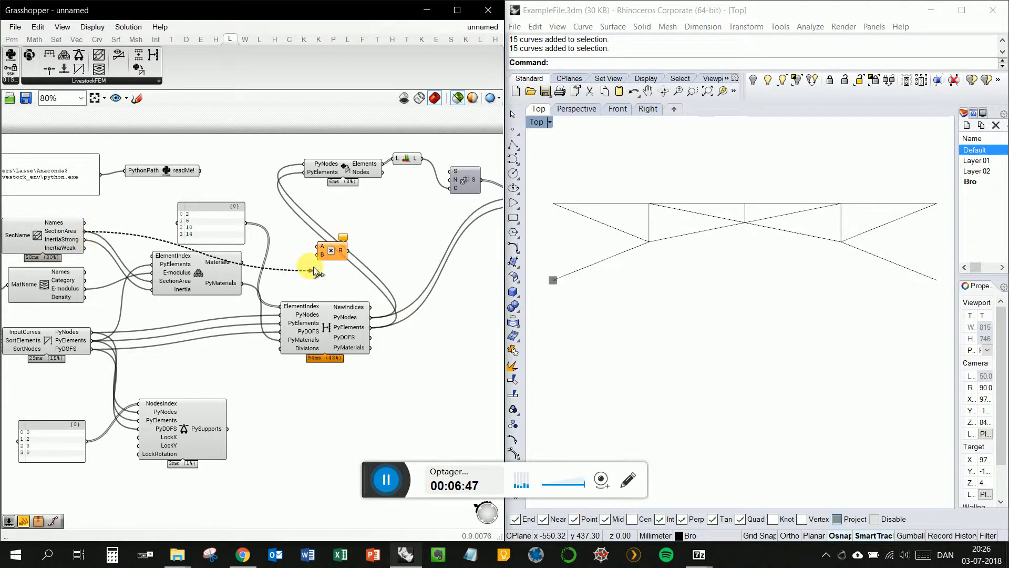
mouse_move(100, 269)
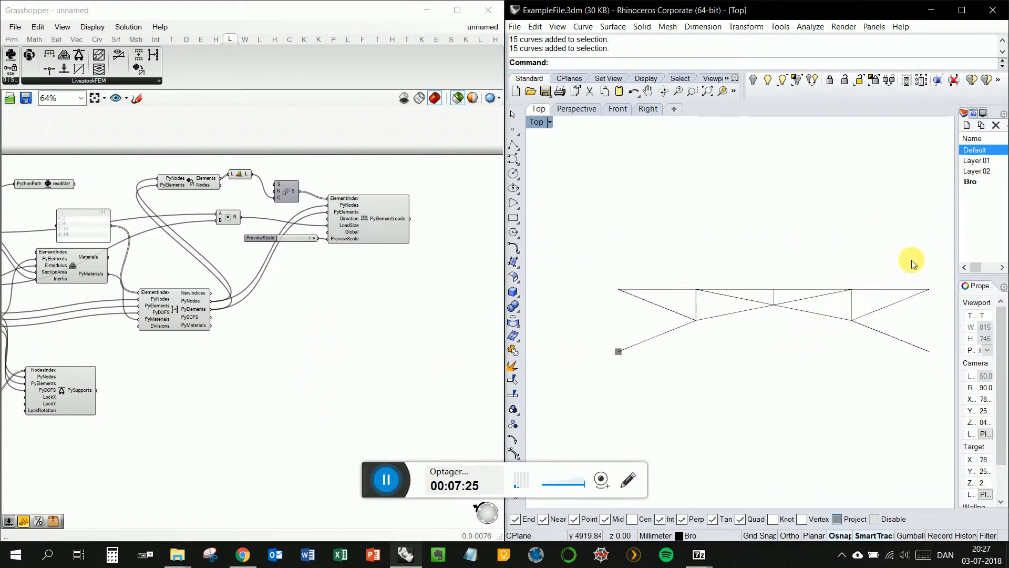
mouse_move(777, 269)
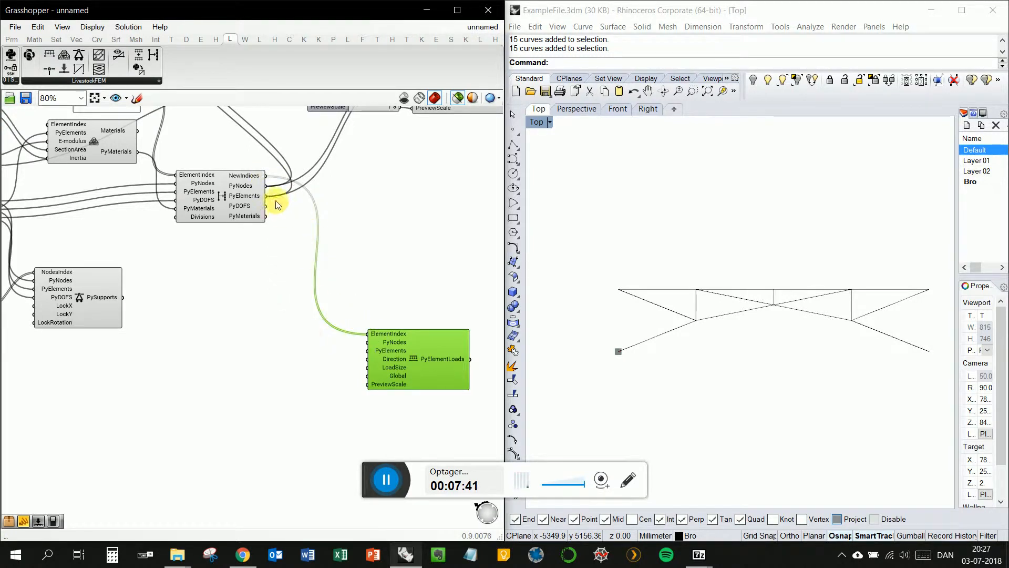
mouse_move(293, 267)
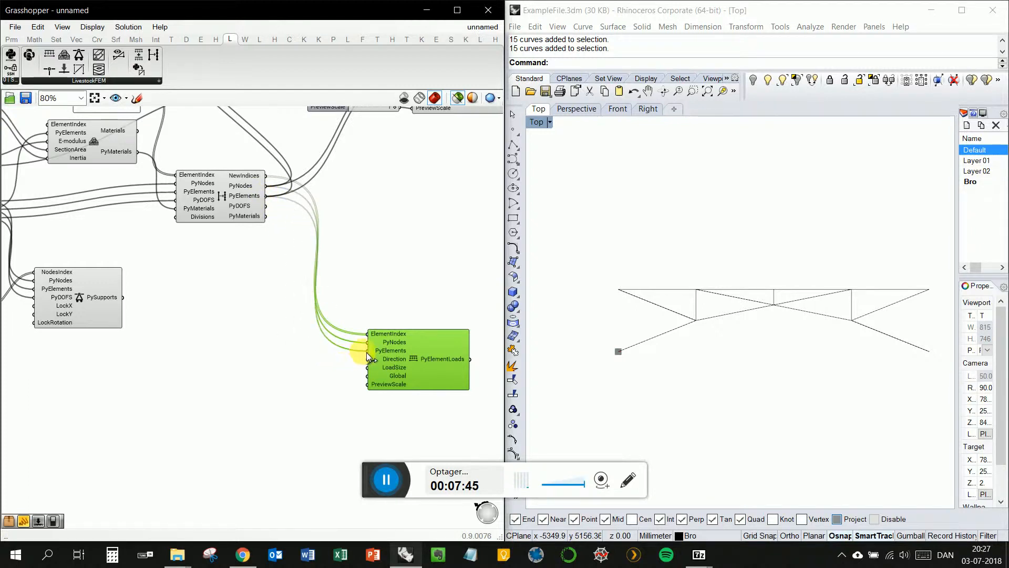
mouse_move(392, 358)
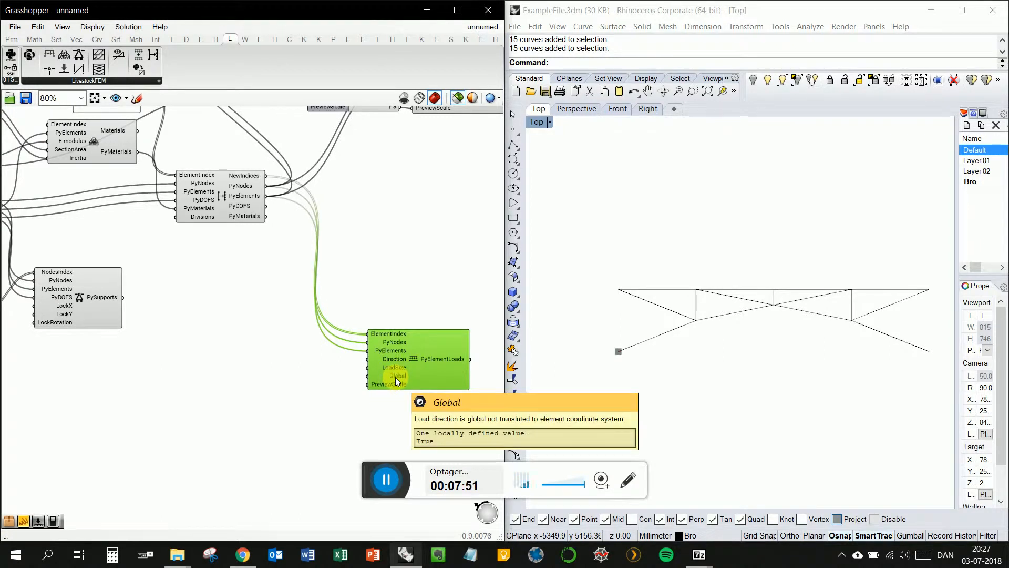
Zoom the canvas out around the Element Loads component
scroll(down, 3)
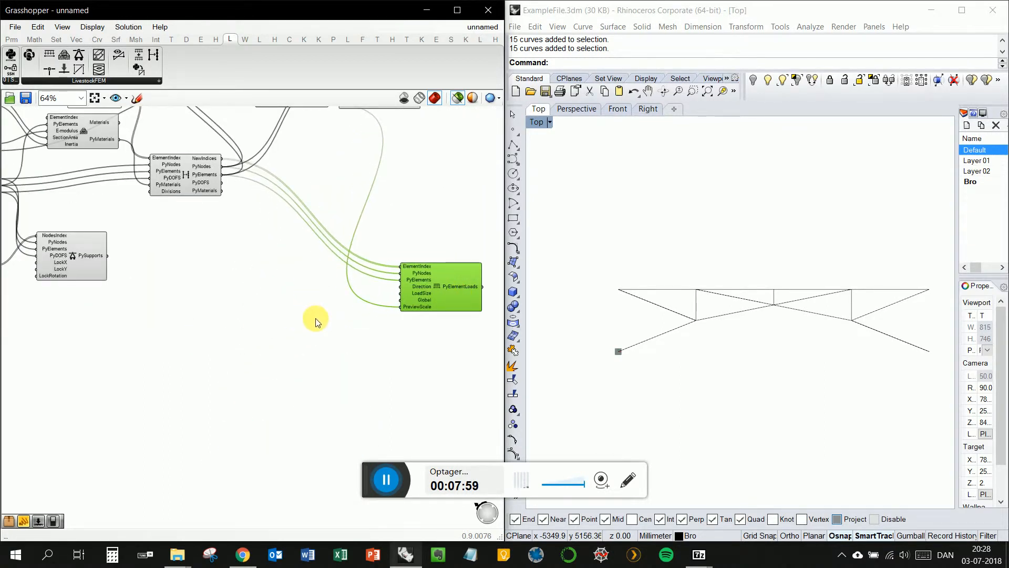
Add a Graph Mapper and set it to a linear curve
text(g)
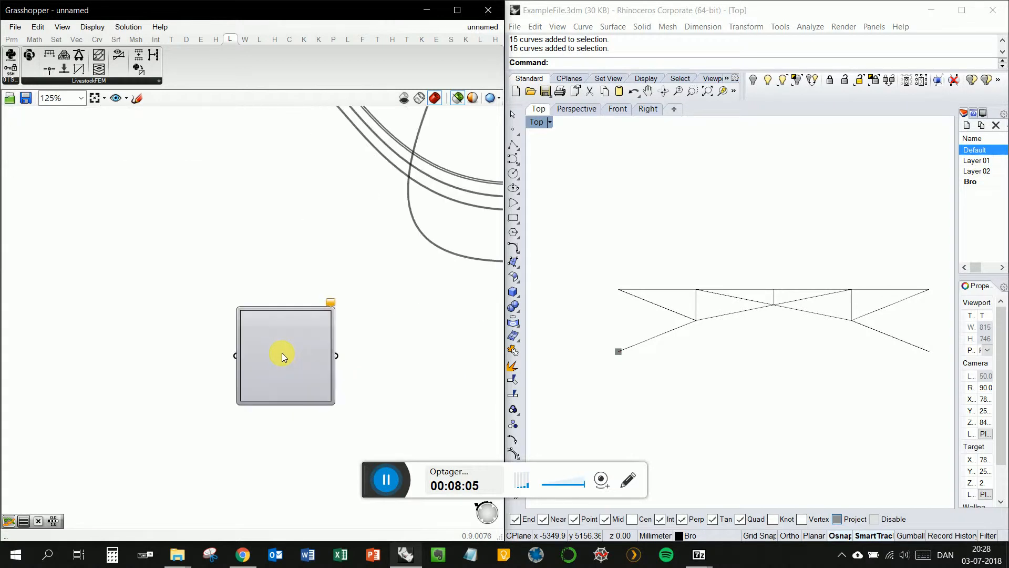
right_click(283, 356)
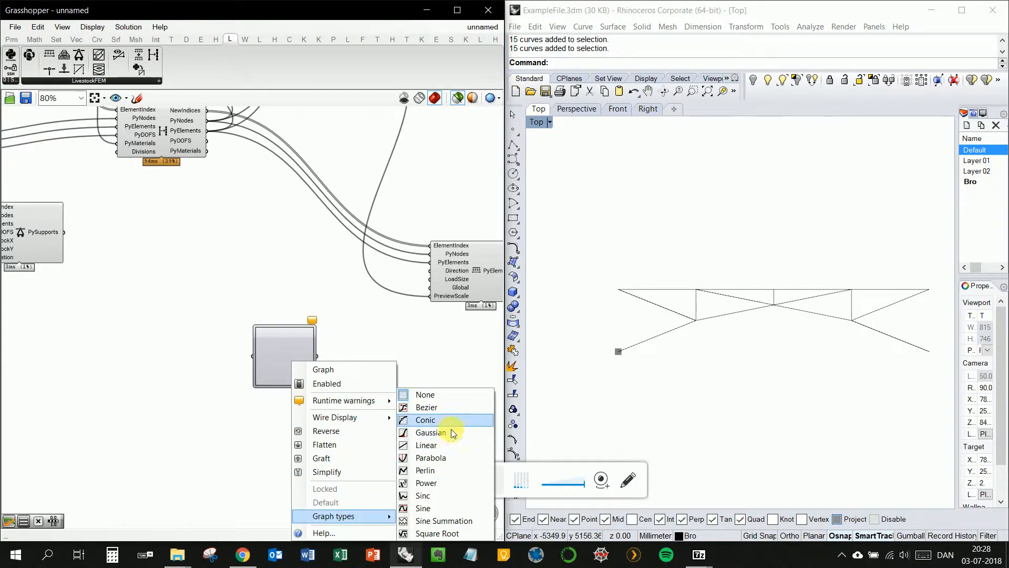
click(425, 445)
text(list)
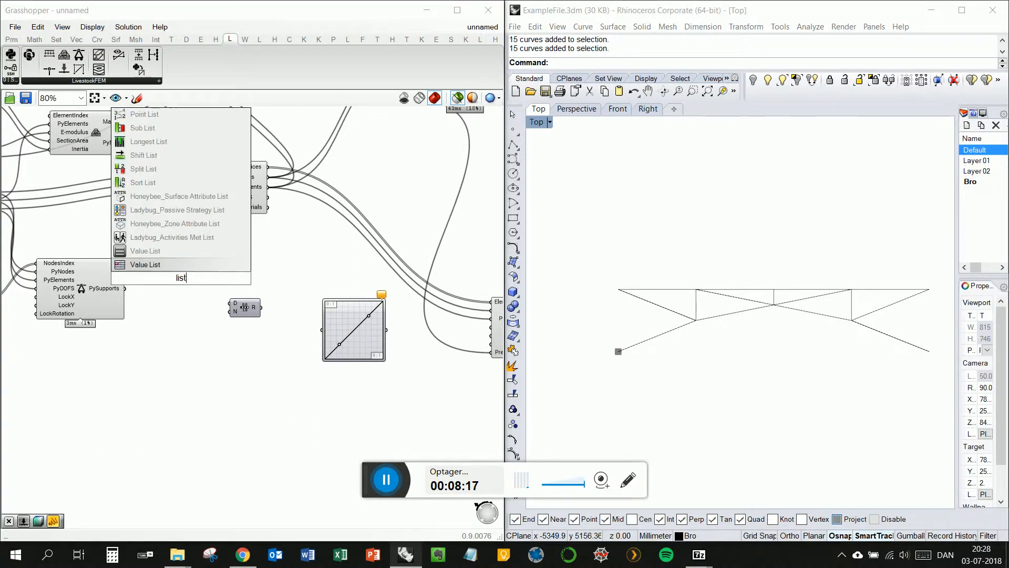
mouse_move(206, 210)
text( len)
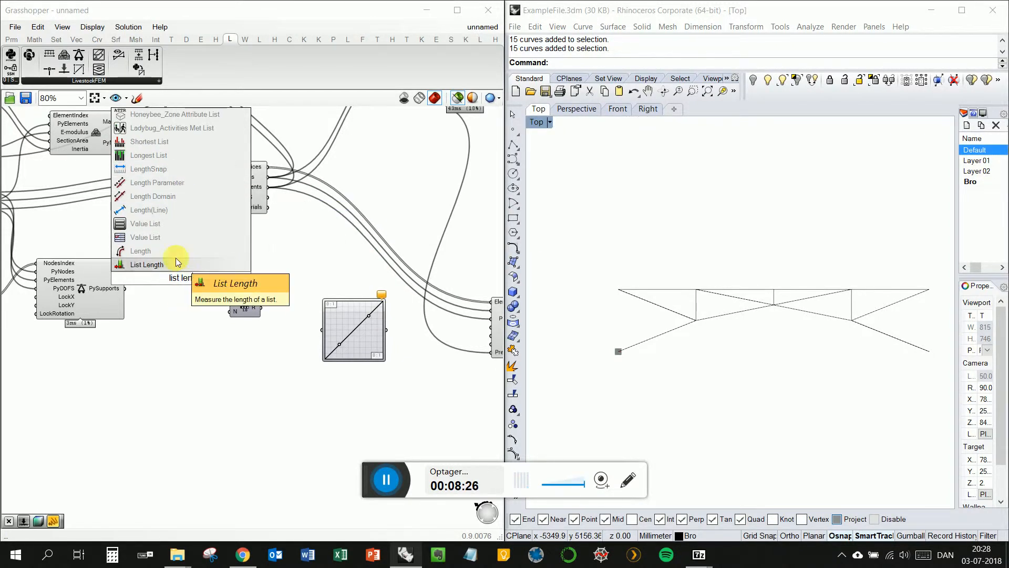
Add List Length fed by the subdivided elements and inspect the resulting range
click(146, 264)
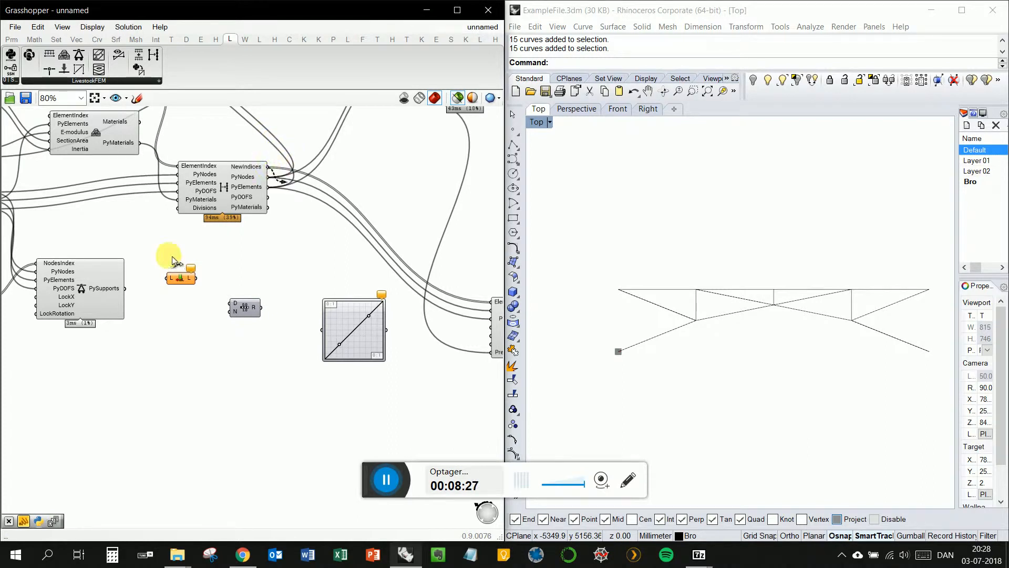
drag(180, 277, 187, 316)
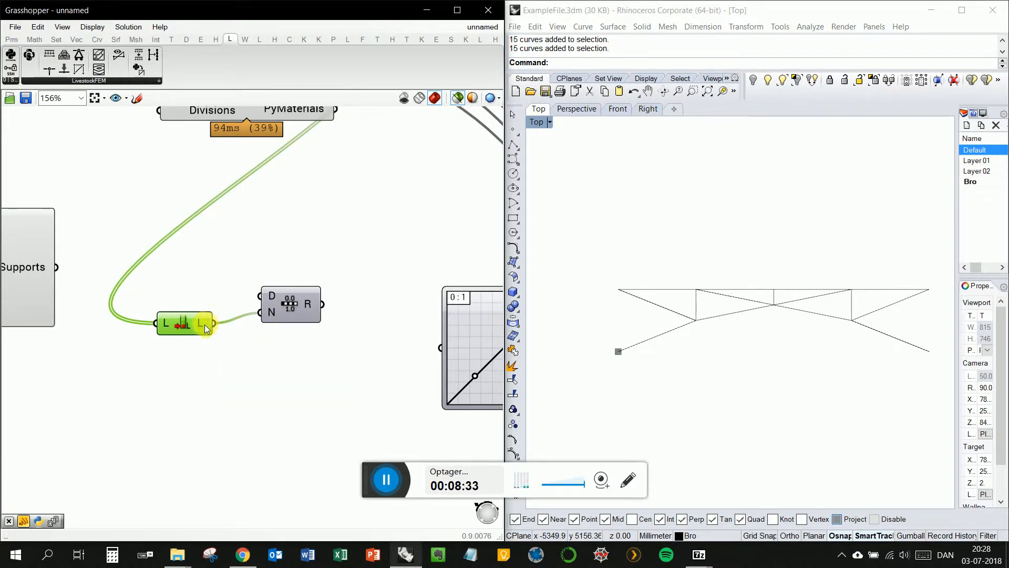
mouse_move(309, 303)
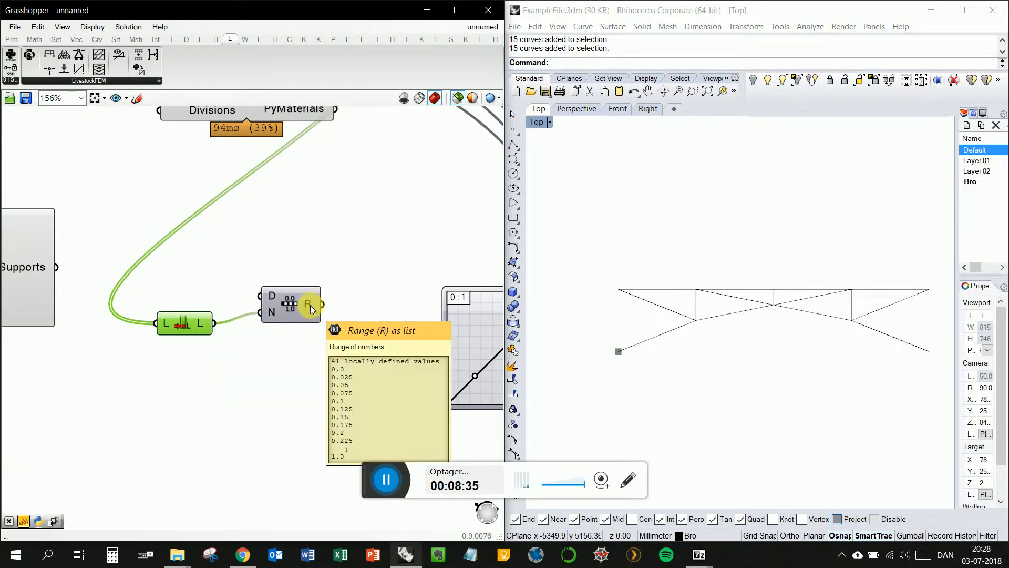
right_click(309, 303)
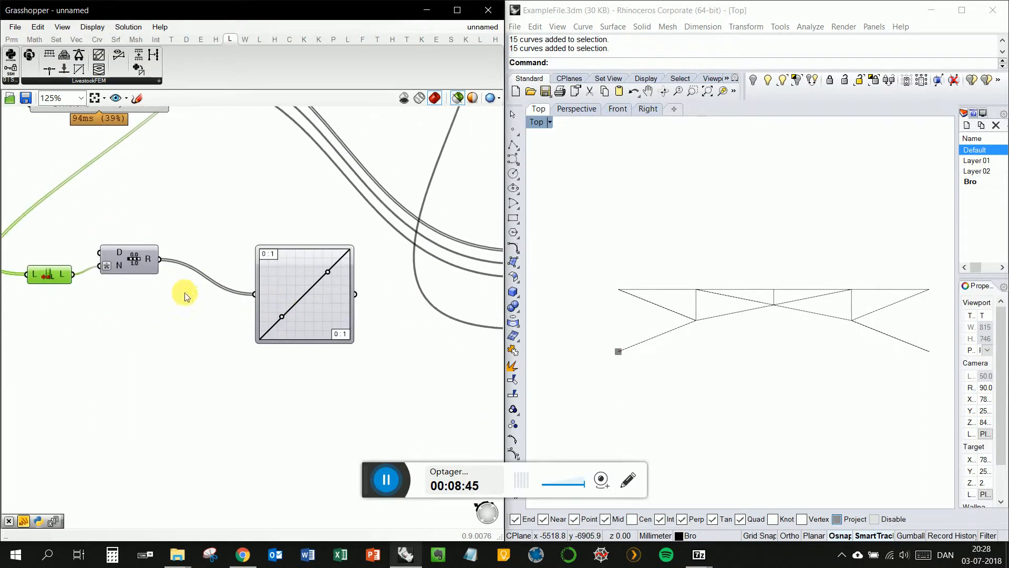
Show the mapped values in a panel and feed them into the multiplication
drag(304, 293, 259, 279)
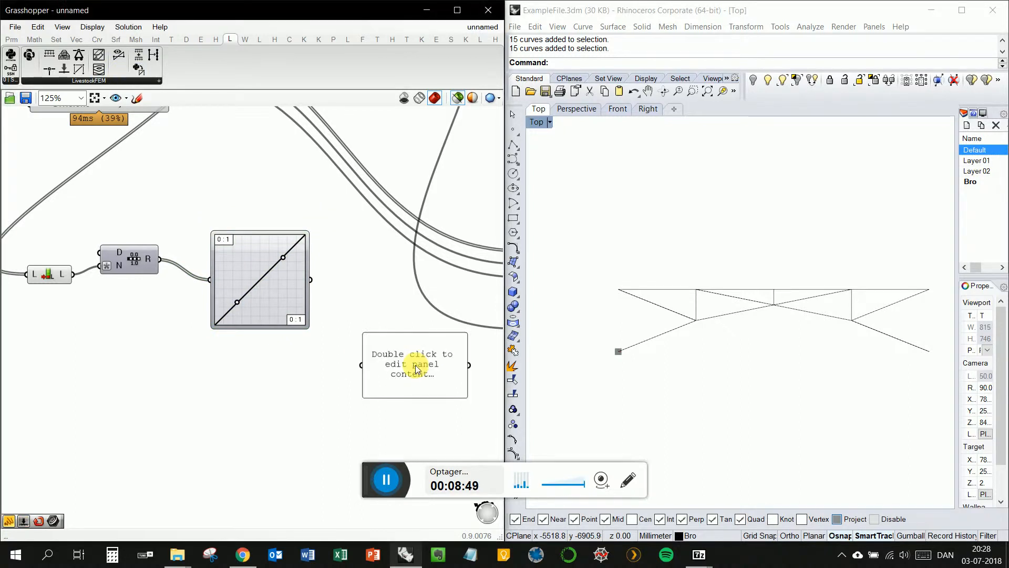
drag(308, 277, 358, 350)
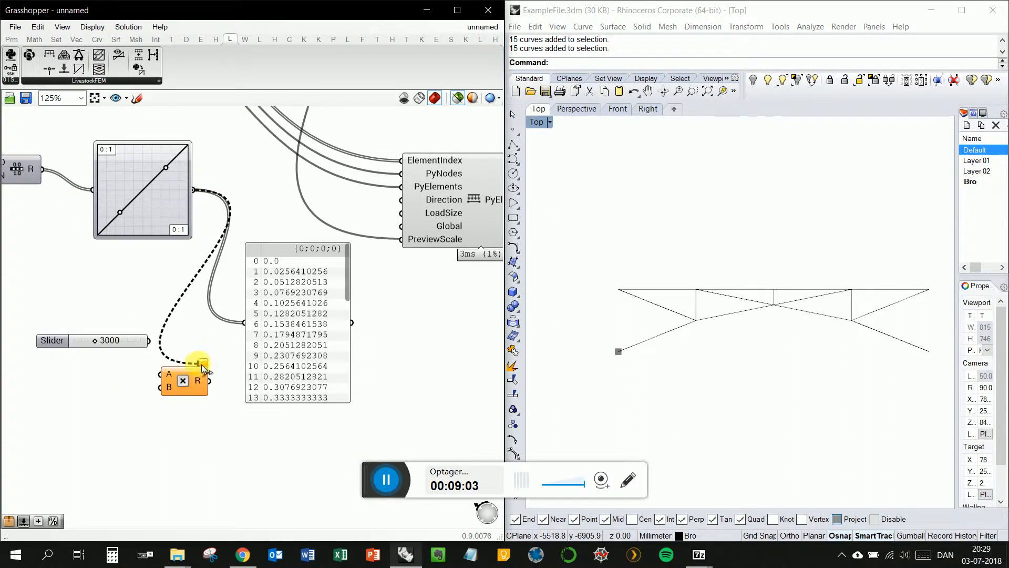
drag(184, 380, 203, 322)
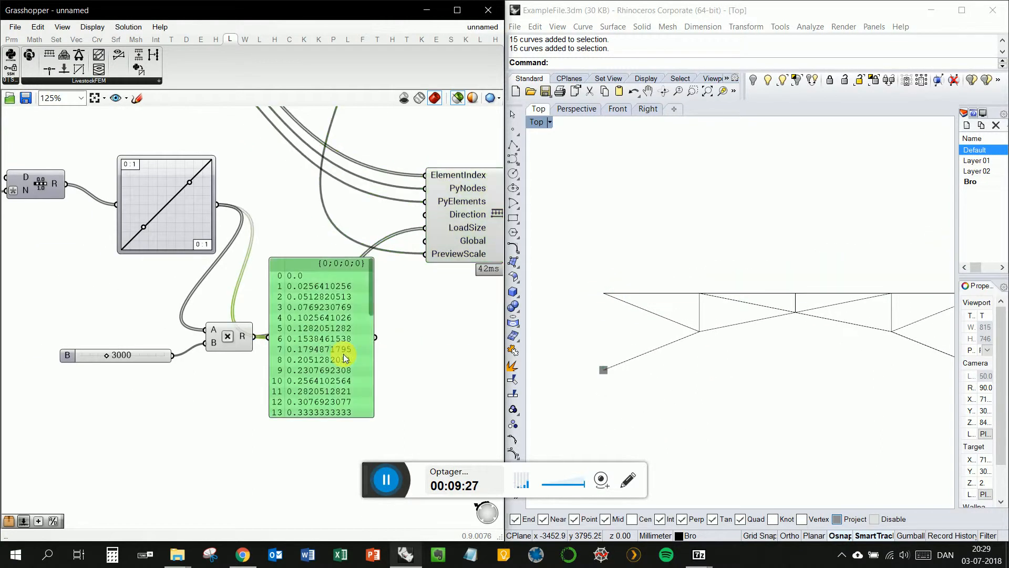
Zoom the canvas out toward the Define Element Loads area
scroll(down, 3)
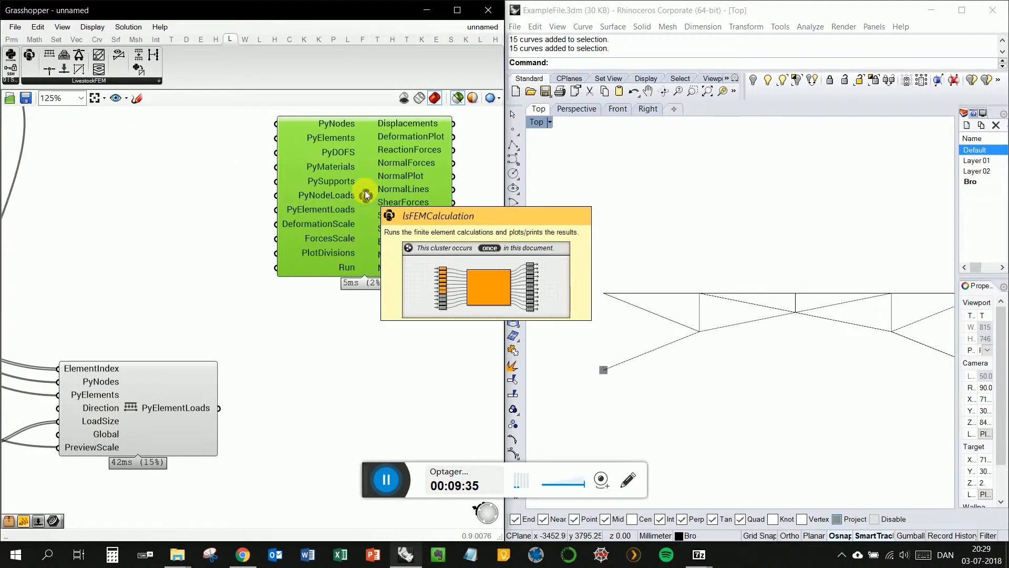
mouse_move(345, 210)
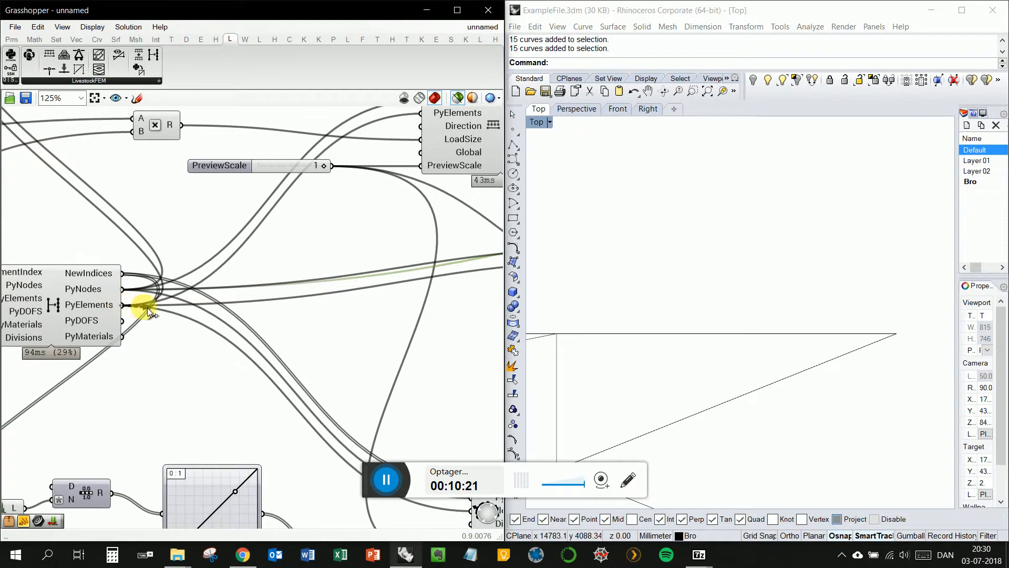
Zoom the canvas in and out around the FEM calculation component
scroll(down, 3)
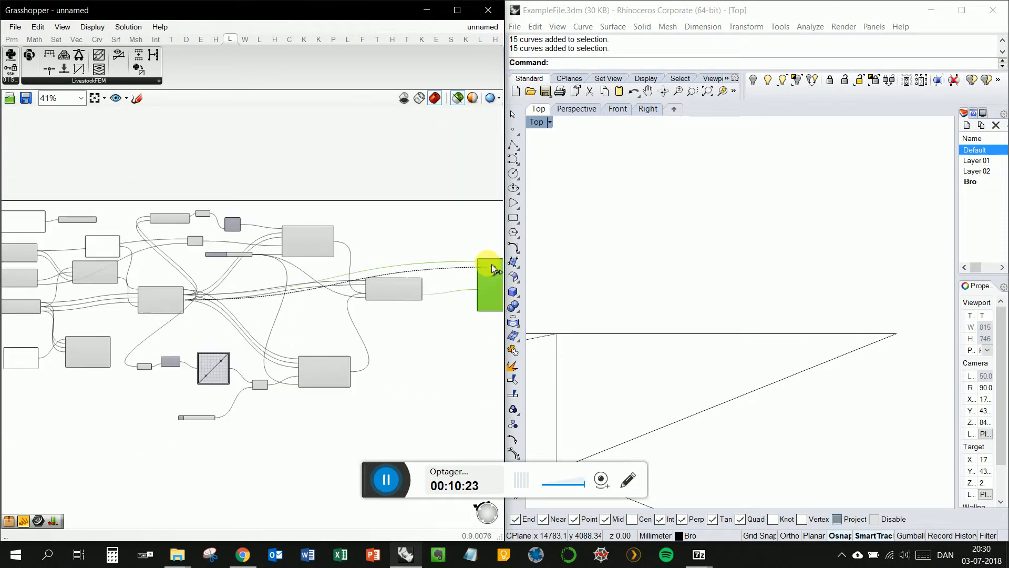
scroll(up, 3)
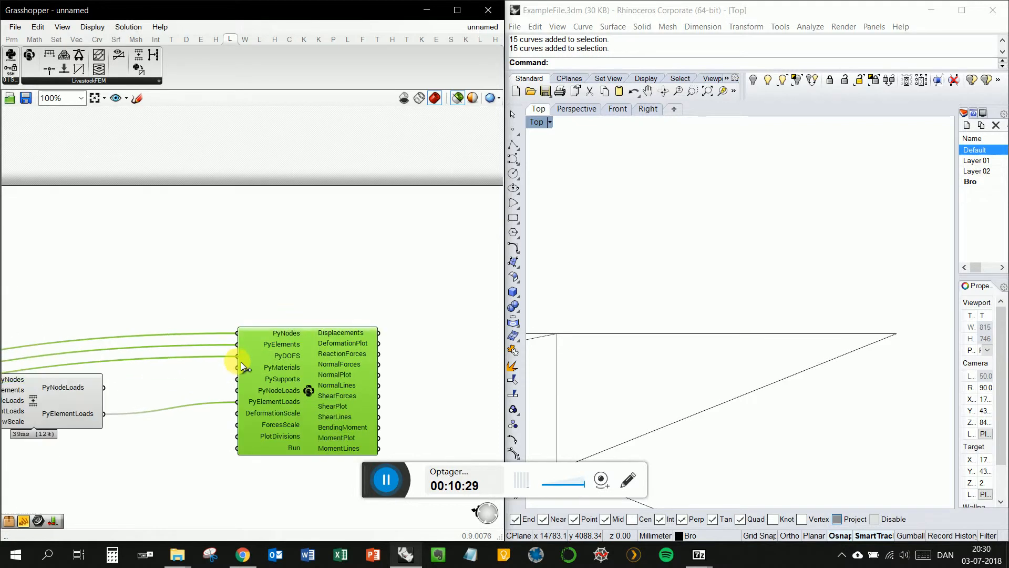
scroll(down, 3)
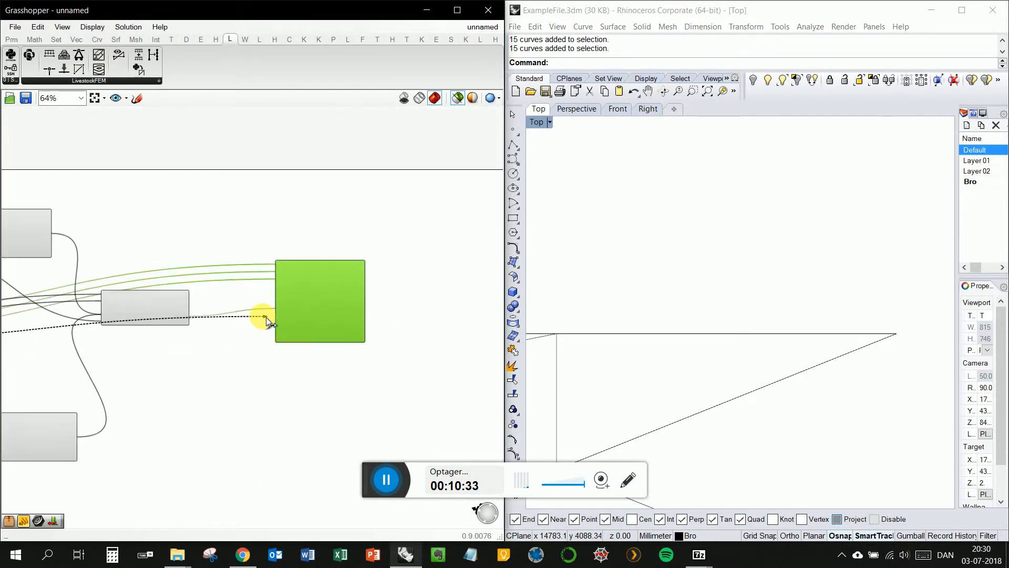
scroll(down, 3)
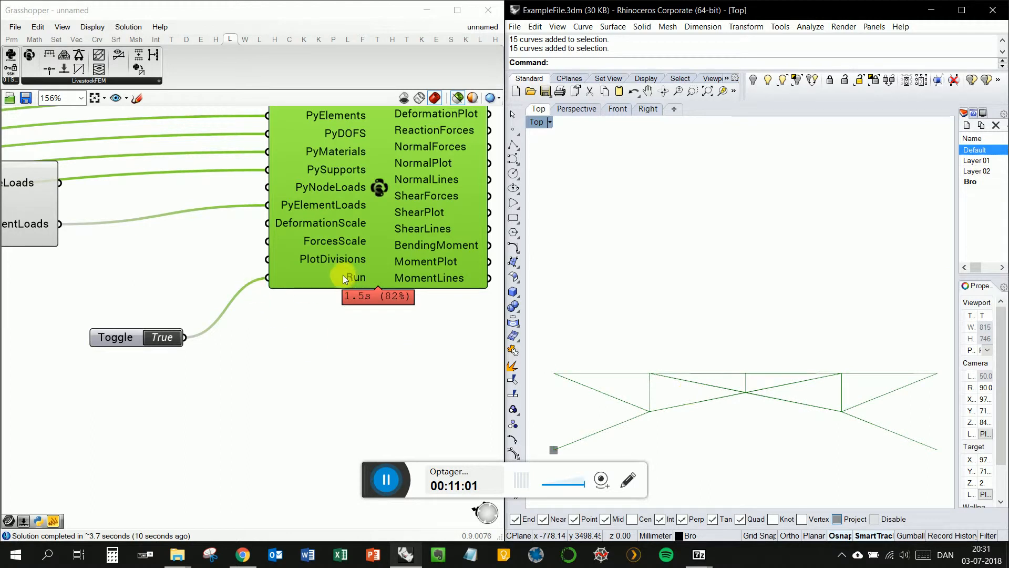
Connect a DeformationScale slider set to 100 to the FEM calculation
scroll(down, 3)
text(crv)
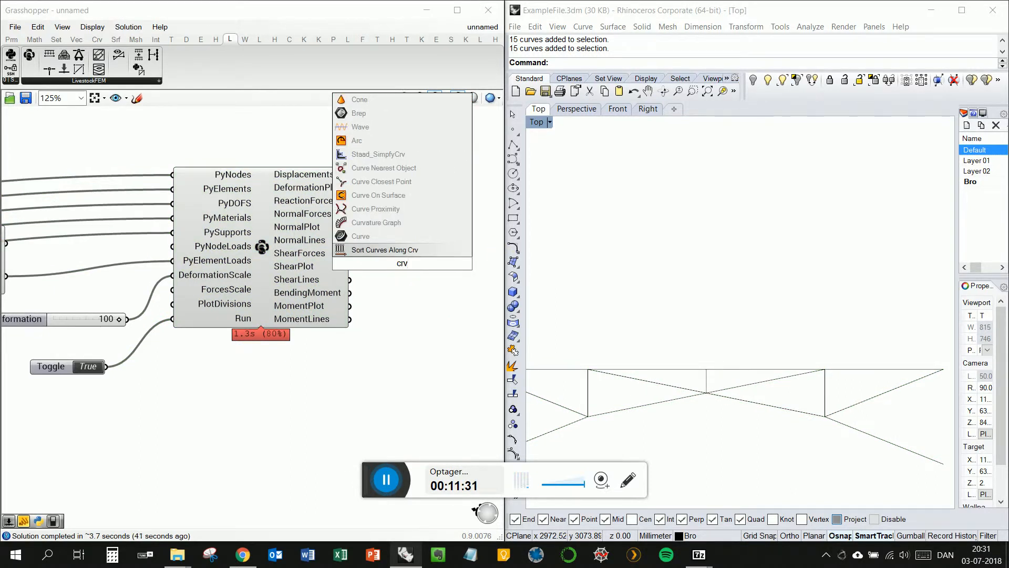
click(385, 250)
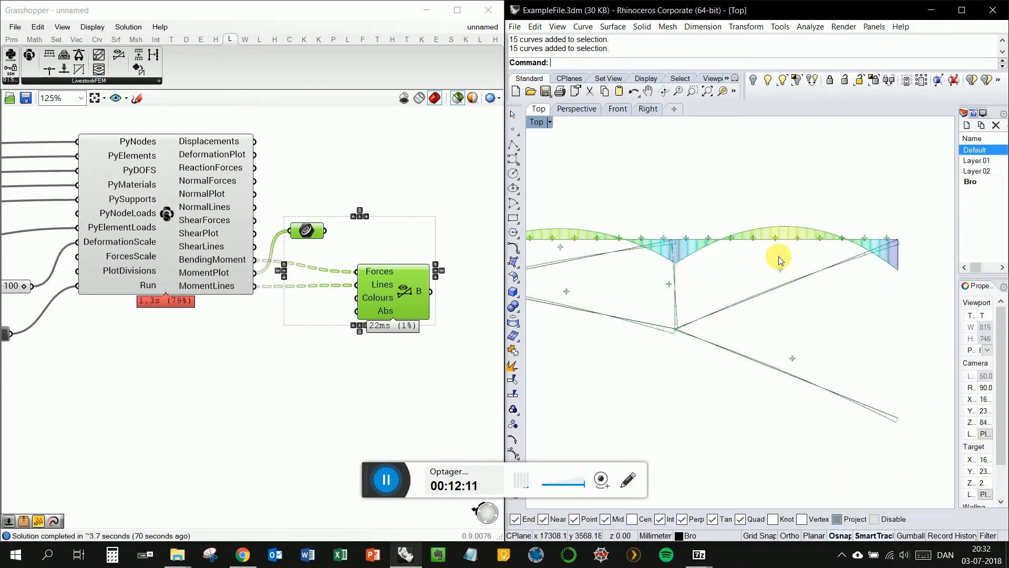
mouse_move(383, 306)
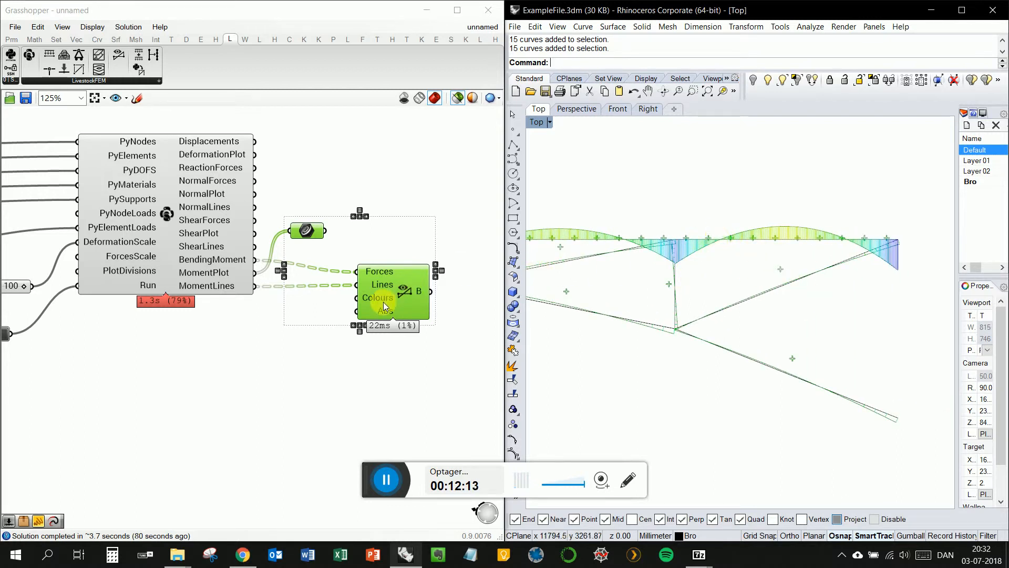
mouse_move(384, 312)
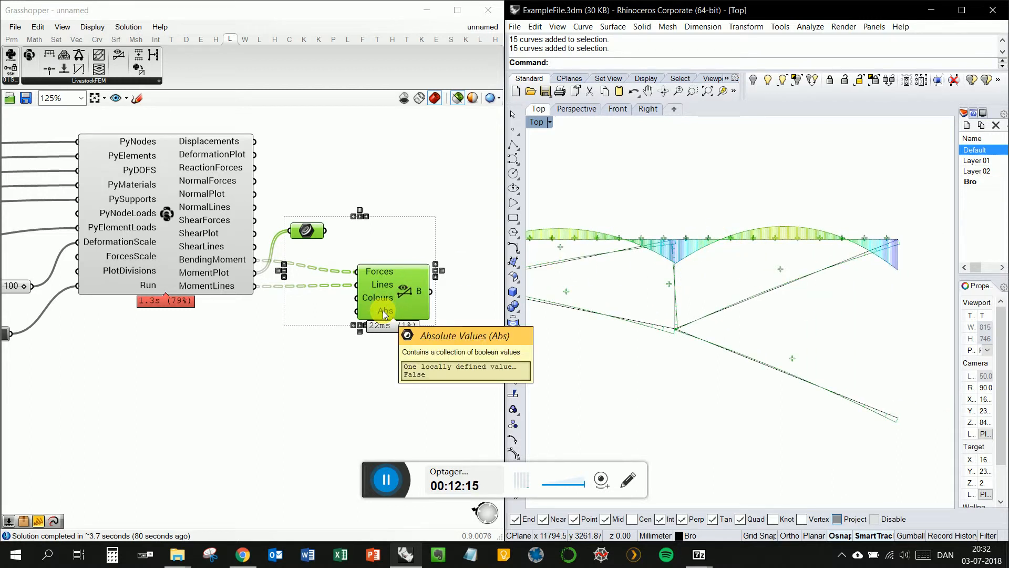
Change the Abs setting on the moment force plot component
right_click(383, 313)
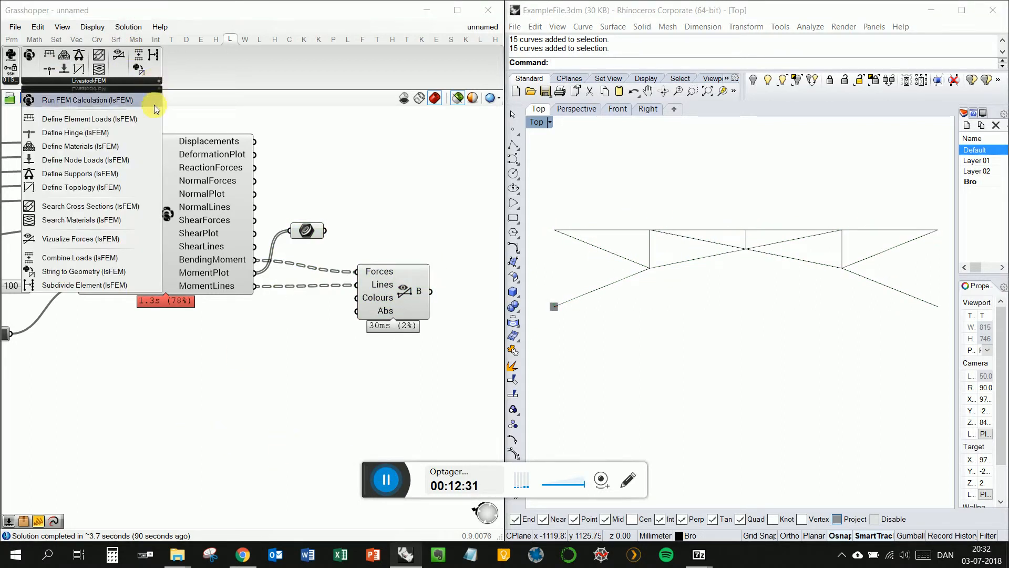
mouse_move(83, 160)
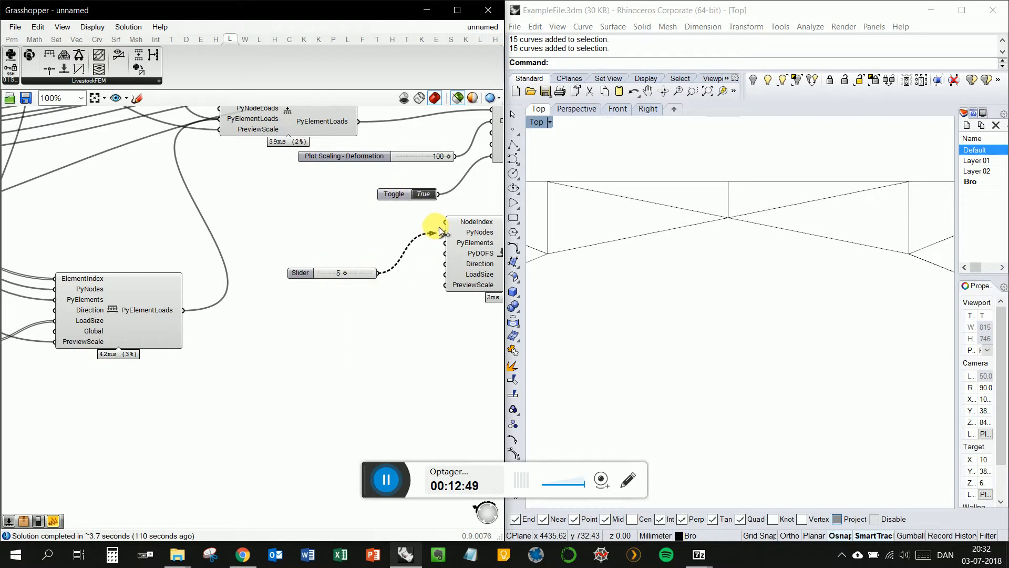
Add Node Load sliders: NodeIndex 5, Preview Scale 1, Load Size 5000
scroll(down, 3)
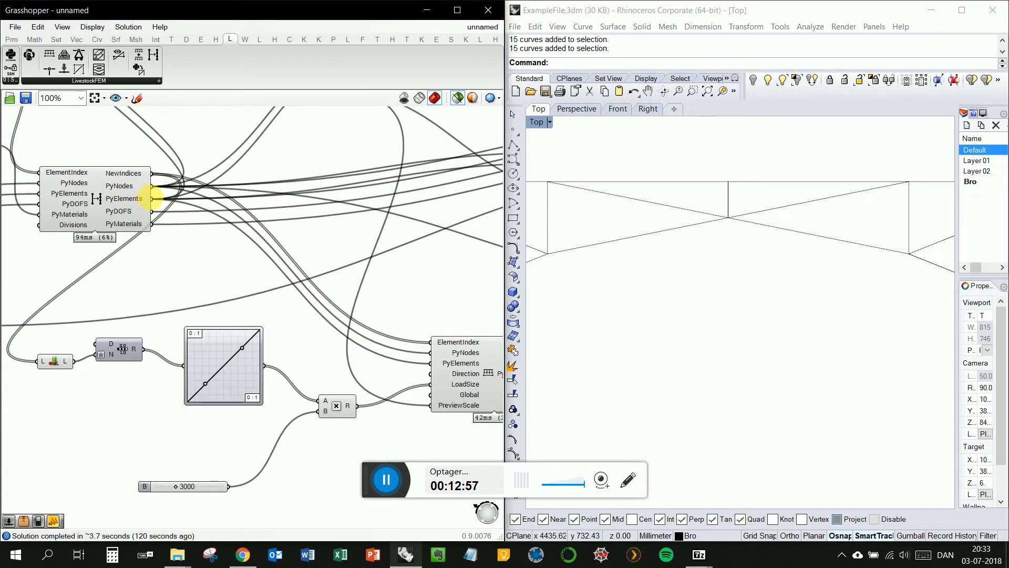
scroll(down, 3)
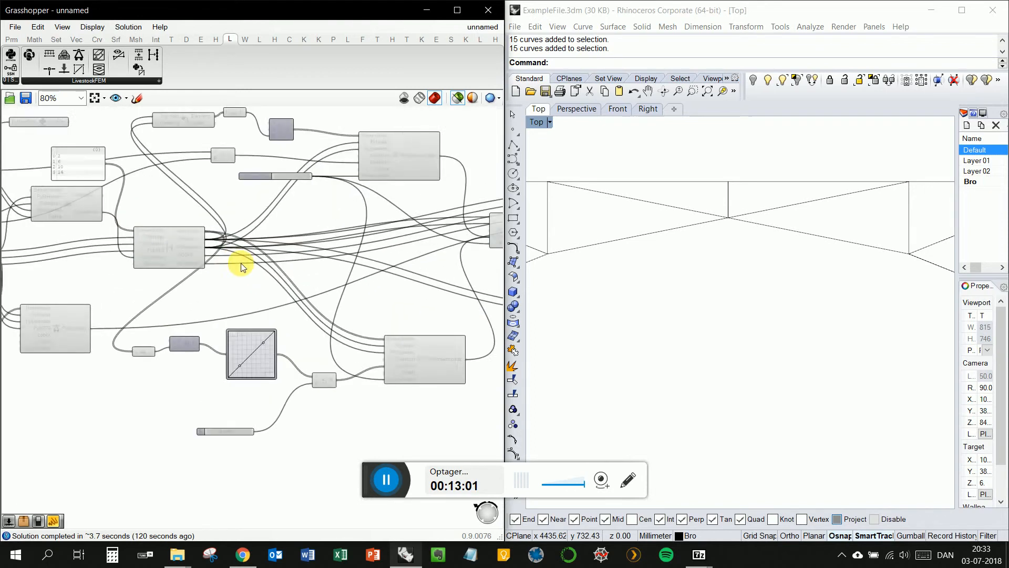
scroll(down, 3)
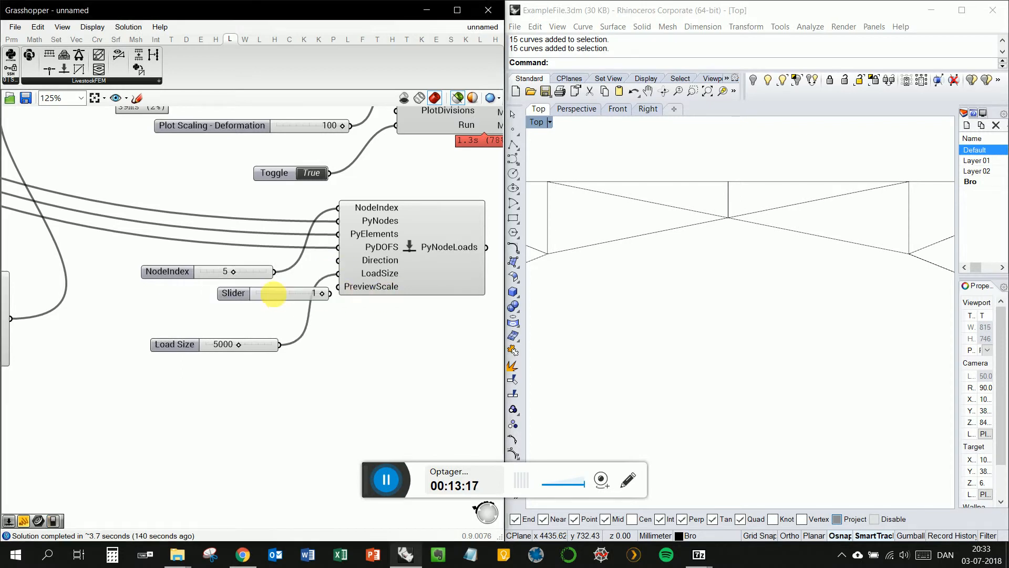
click(232, 295)
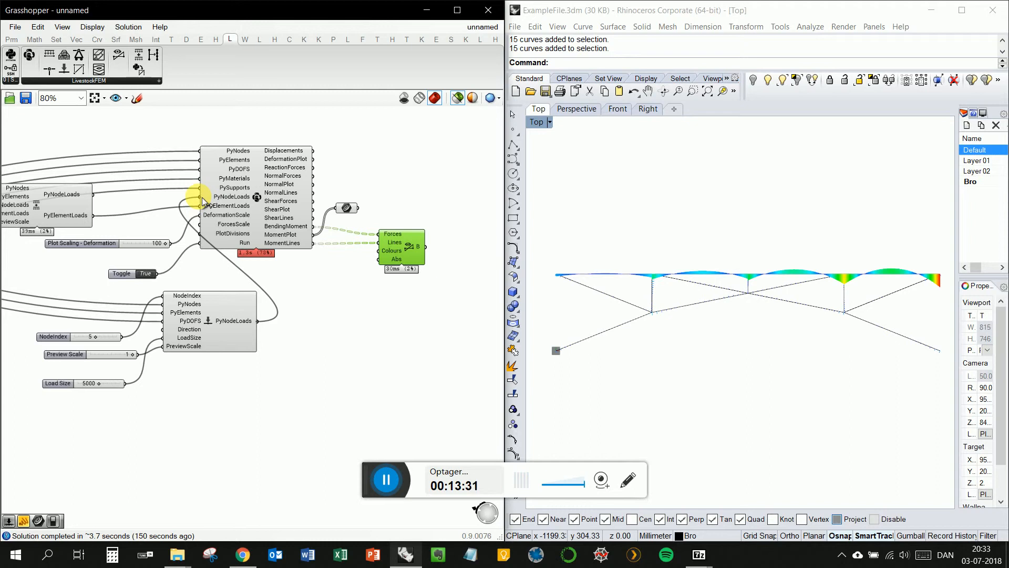
mouse_move(267, 285)
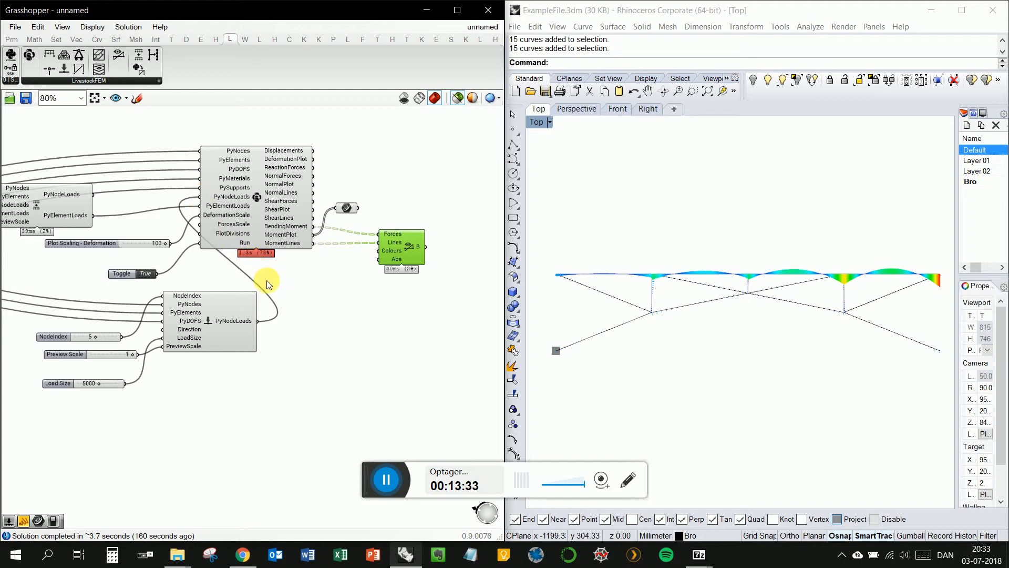
mouse_move(275, 276)
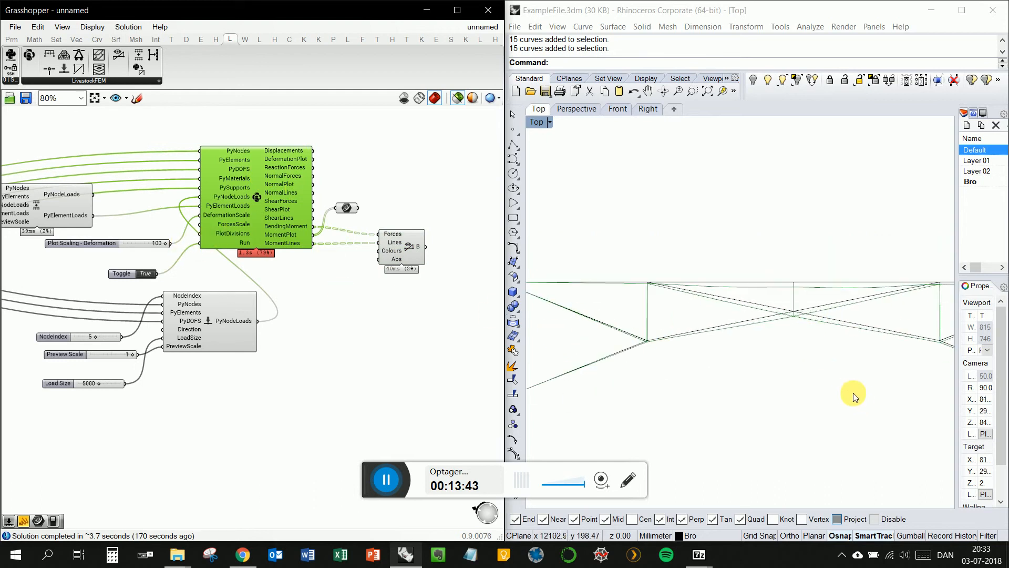
mouse_move(204, 201)
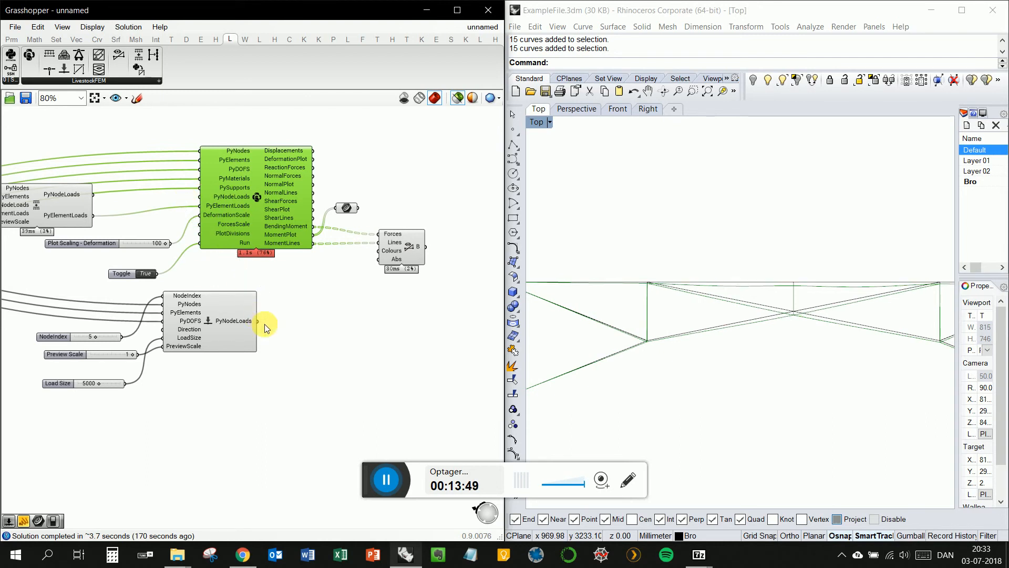
mouse_move(323, 353)
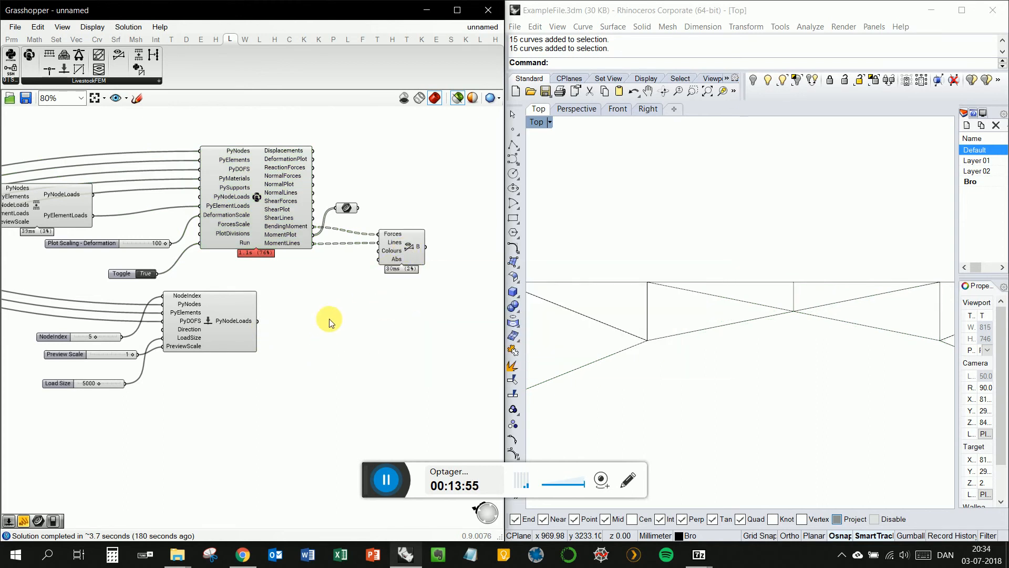
scroll(down, 3)
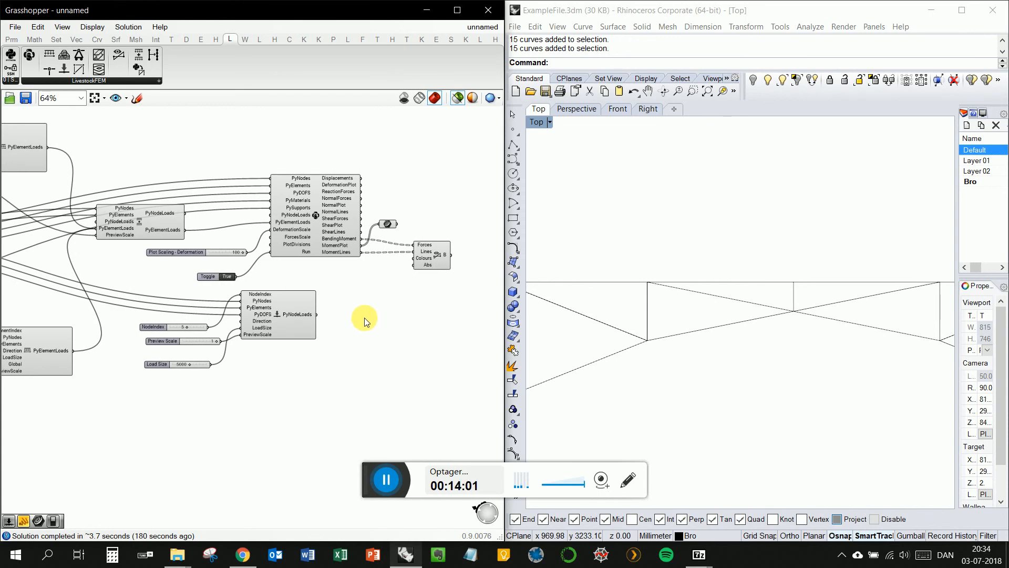
mouse_move(170, 196)
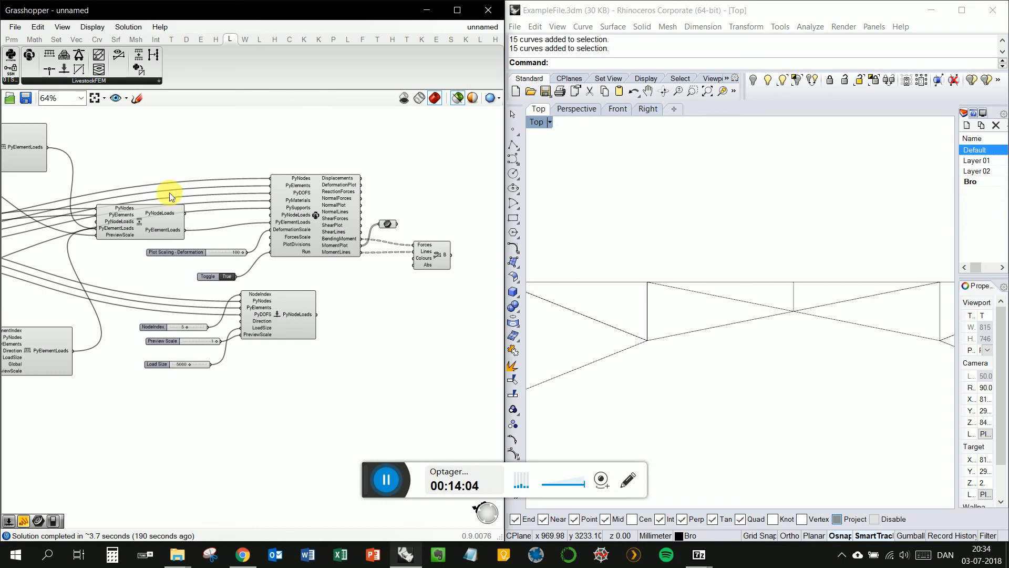
drag(170, 196, 320, 378)
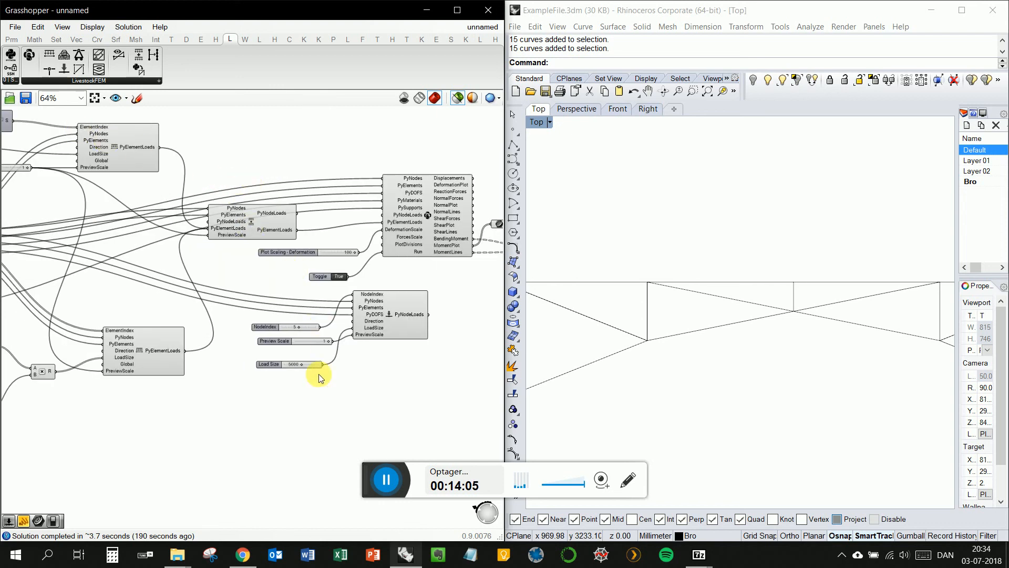